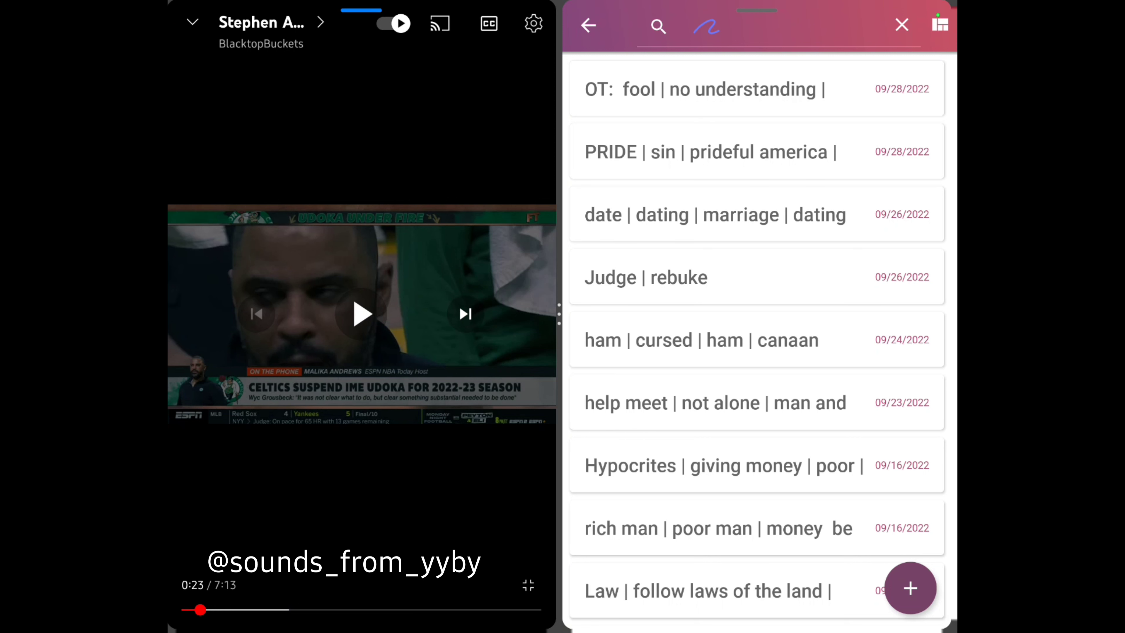
Bring up the empty note search field in the Notes app.
{"action": "left_click", "coordinate": [658, 28]}
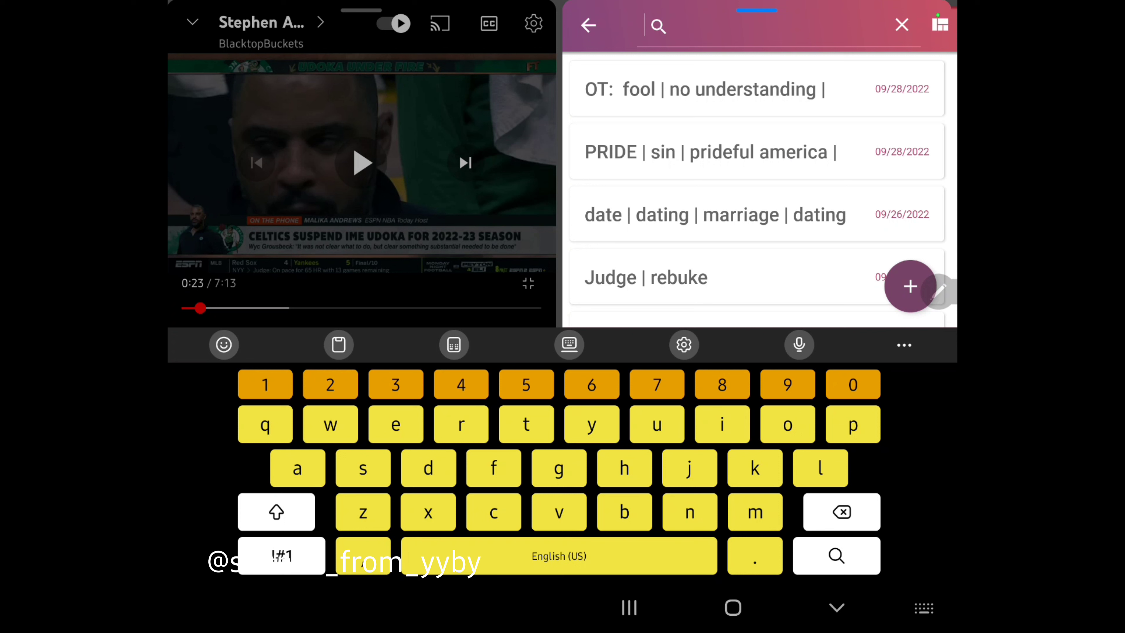
Search the notes for 'brothers' and browse results like 'jesus brothers, yahowshua'.
{"action": "type", "text": "brothers"}
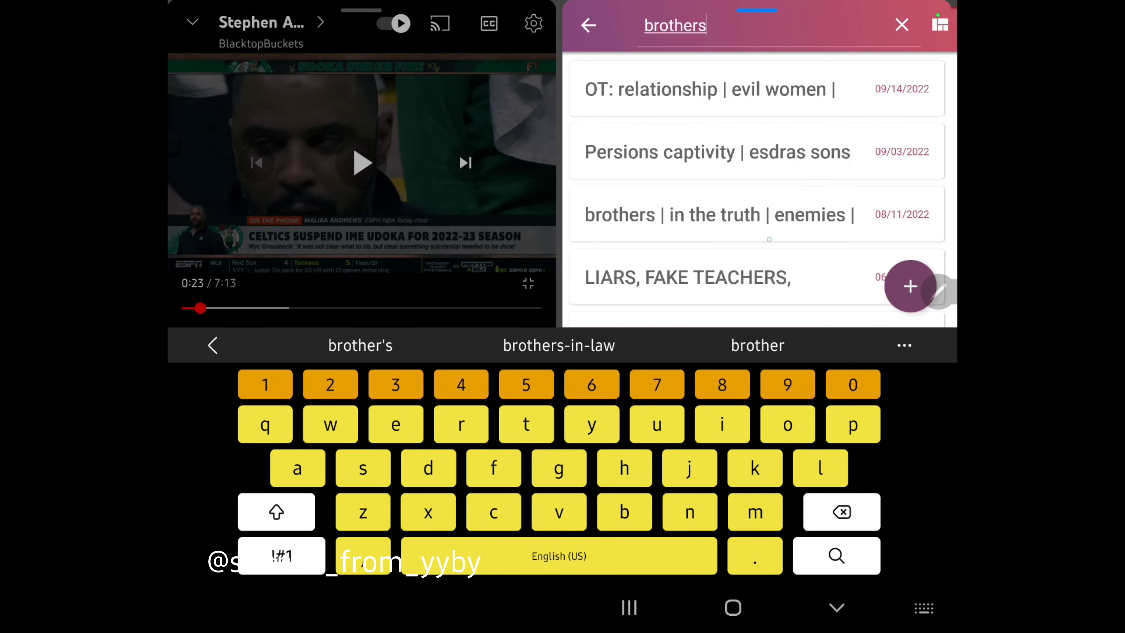
{"action": "left_click", "coordinate": [717, 214]}
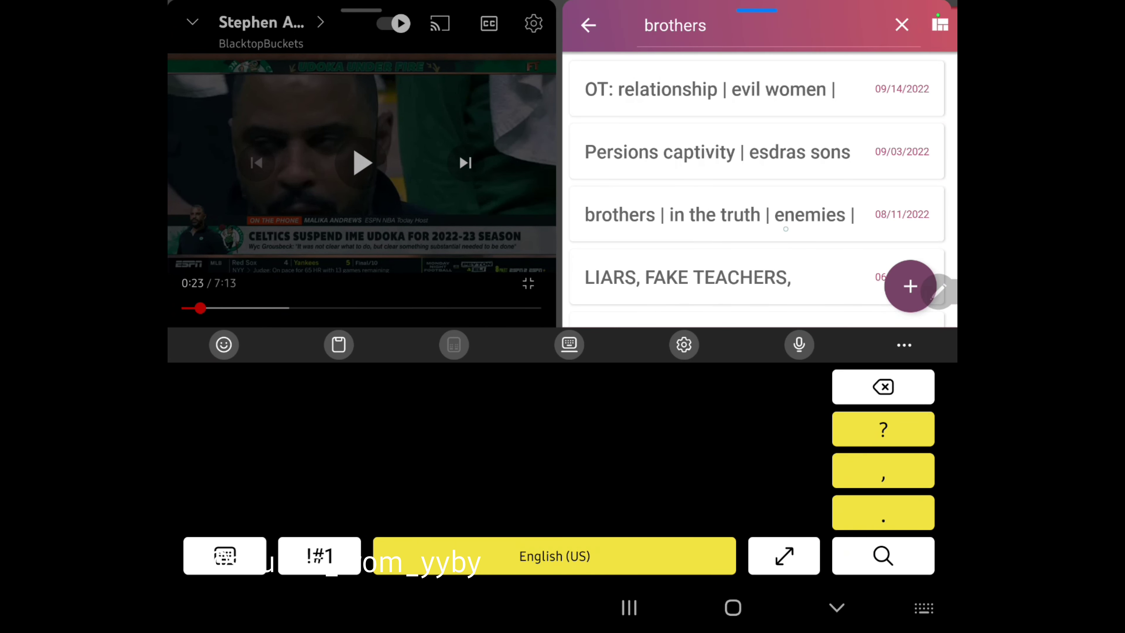
{"action": "scroll", "scroll_direction": "down", "scroll_amount": 3}
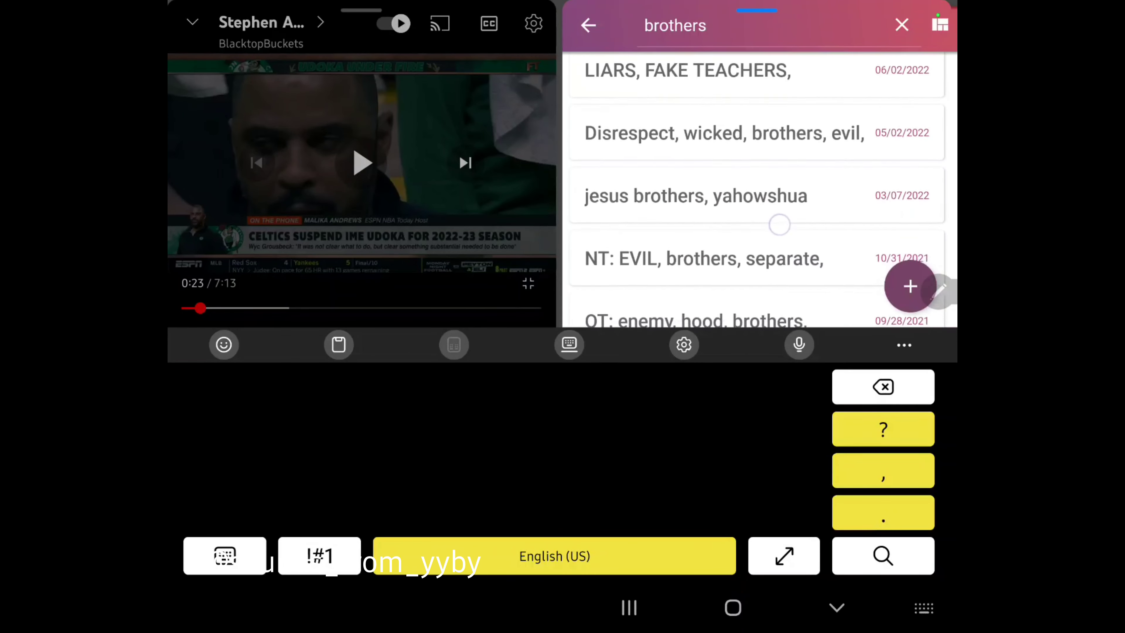
Replace the 'brothers' query with the start of a new search word, 'wi'.
{"action": "left_click", "coordinate": [678, 323]}
{"action": "type", "text": "wi"}
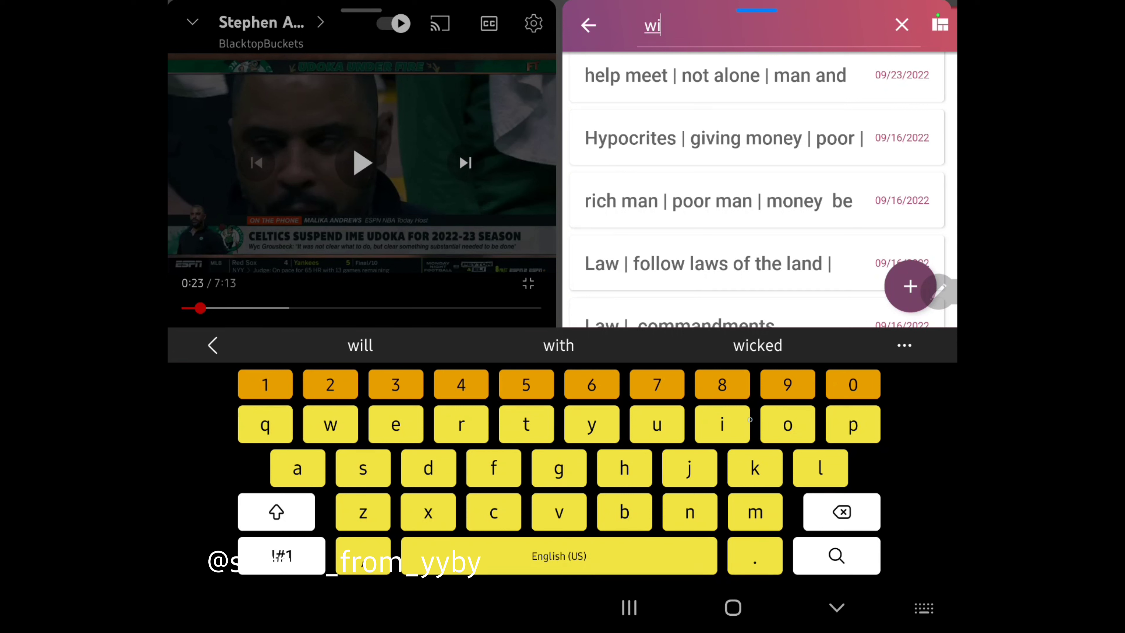
Complete the query 'wicked women', narrowing the list to three notes including 'strange woman, wicked women'.
{"action": "left_click", "coordinate": [429, 468]}
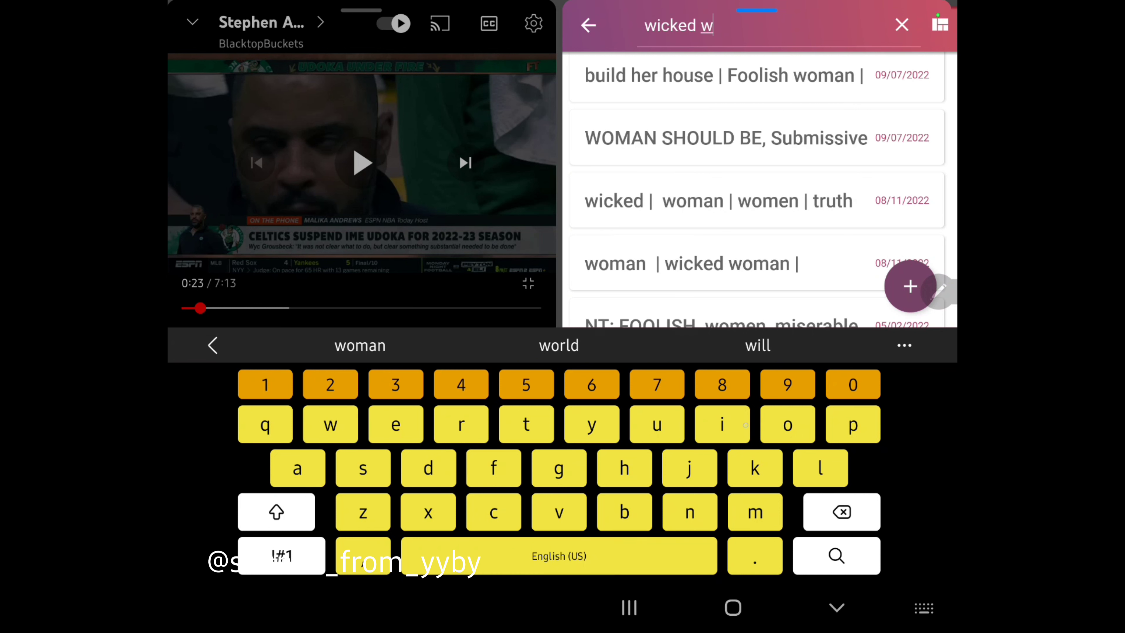
{"action": "type", "text": "omen"}
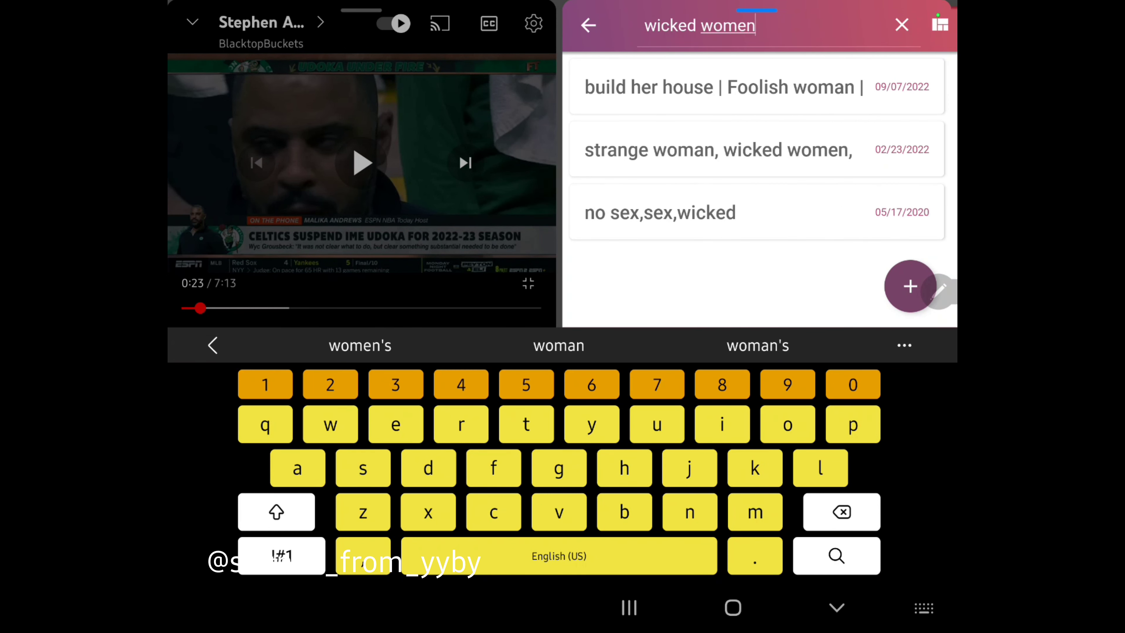
{"action": "left_click", "coordinate": [717, 150]}
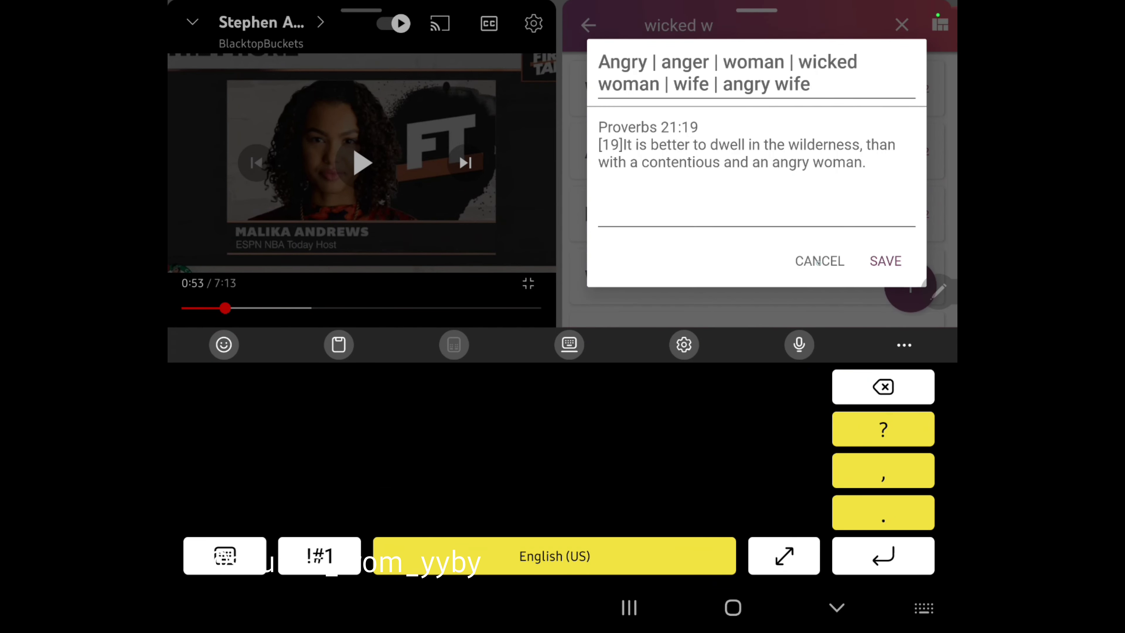
Cancel out of the angry wife note back to the 'wicked w' results list.
{"action": "left_click", "coordinate": [820, 261]}
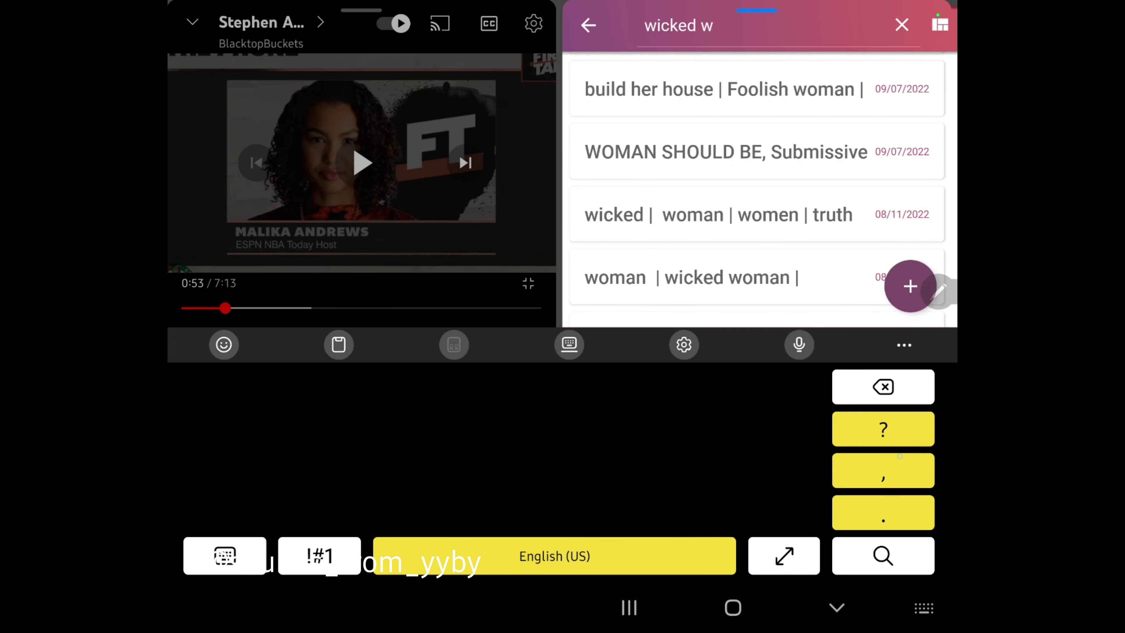
Browse older notes, then re-enter 'wick' in the search so 'Woman created sin | wicked' lists first.
{"action": "left_click", "coordinate": [902, 24]}
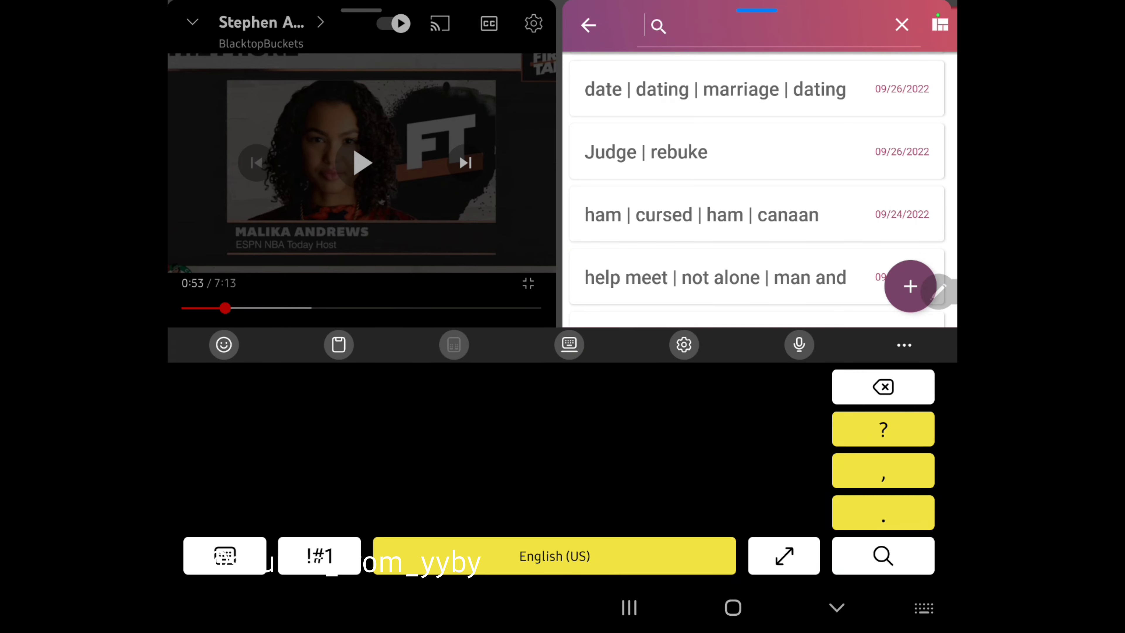
{"action": "scroll", "scroll_direction": "down", "scroll_amount": 3}
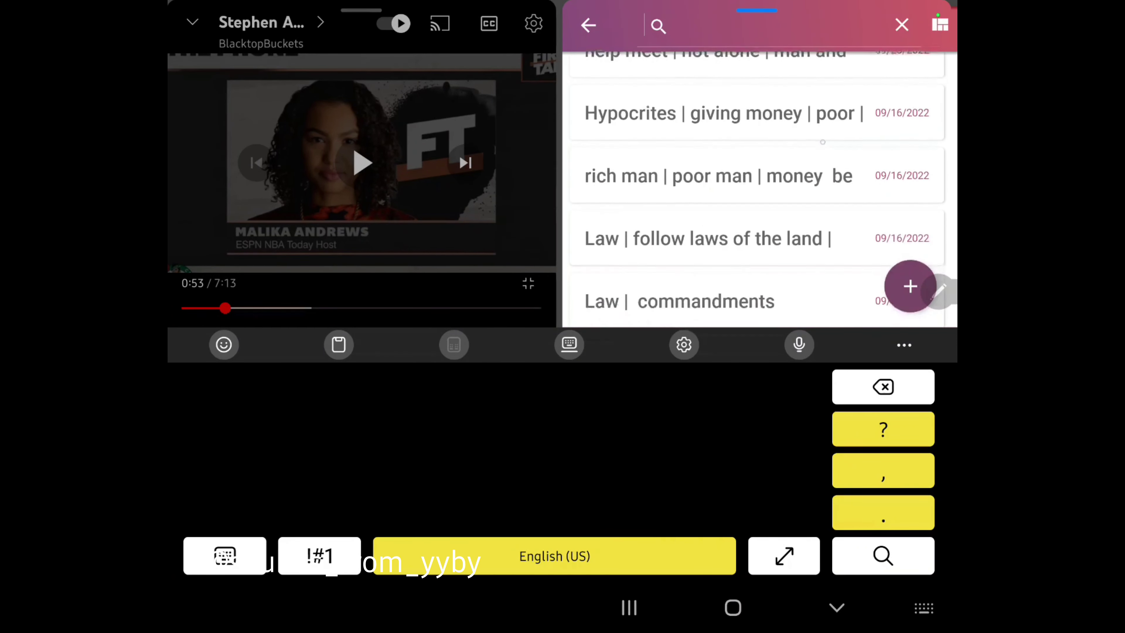
{"action": "scroll", "scroll_direction": "down", "scroll_amount": 3}
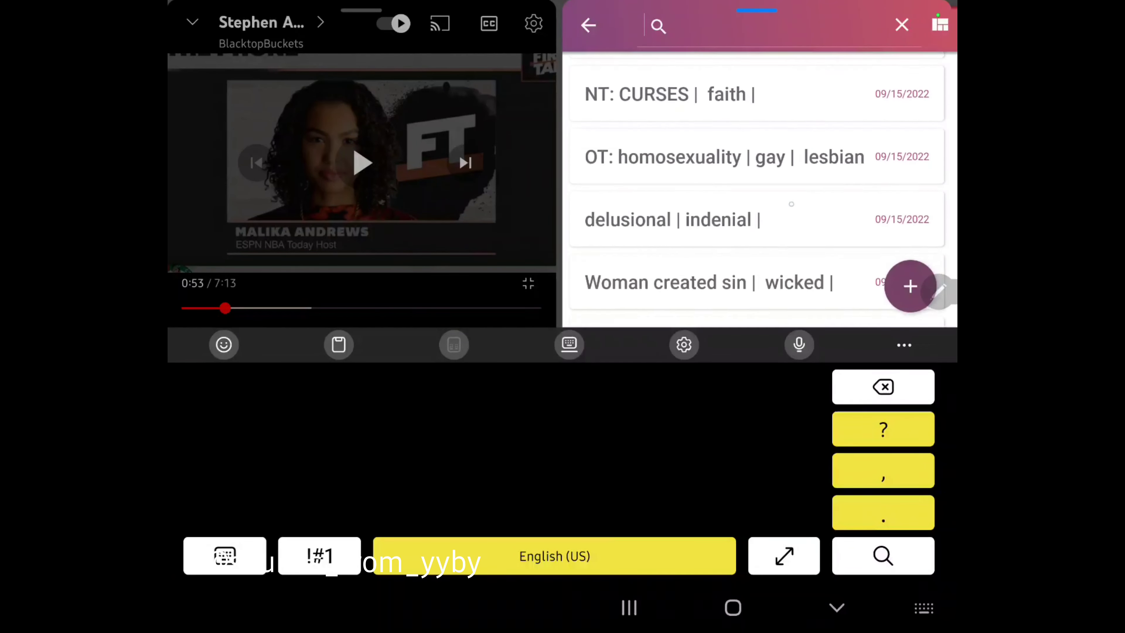
{"action": "left_click", "coordinate": [674, 283]}
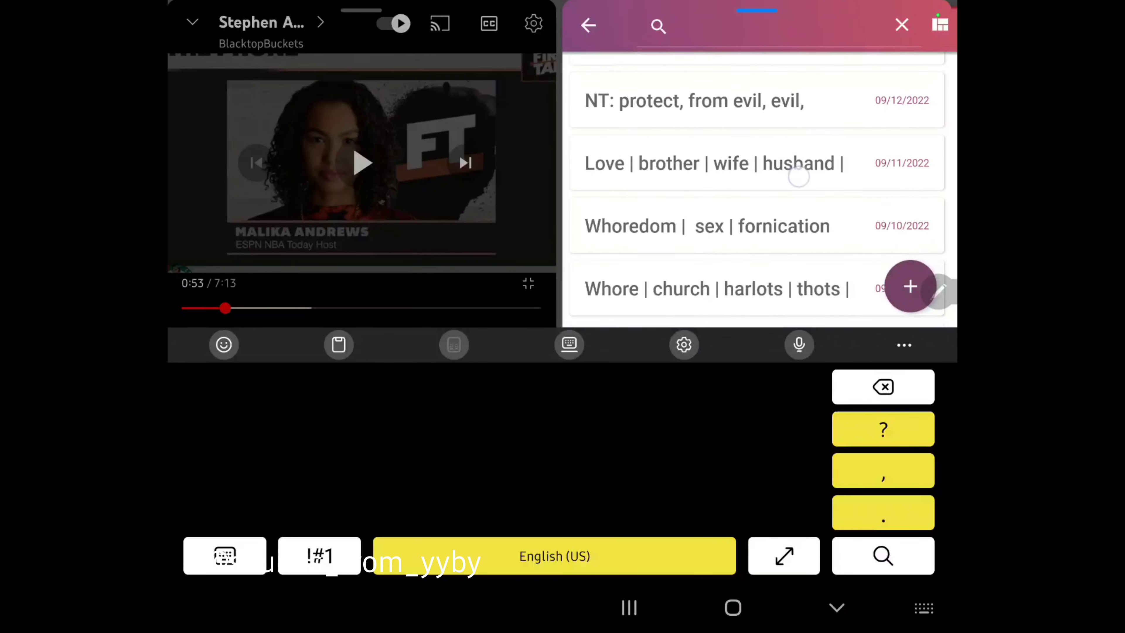
{"action": "scroll", "scroll_direction": "down", "scroll_amount": 3}
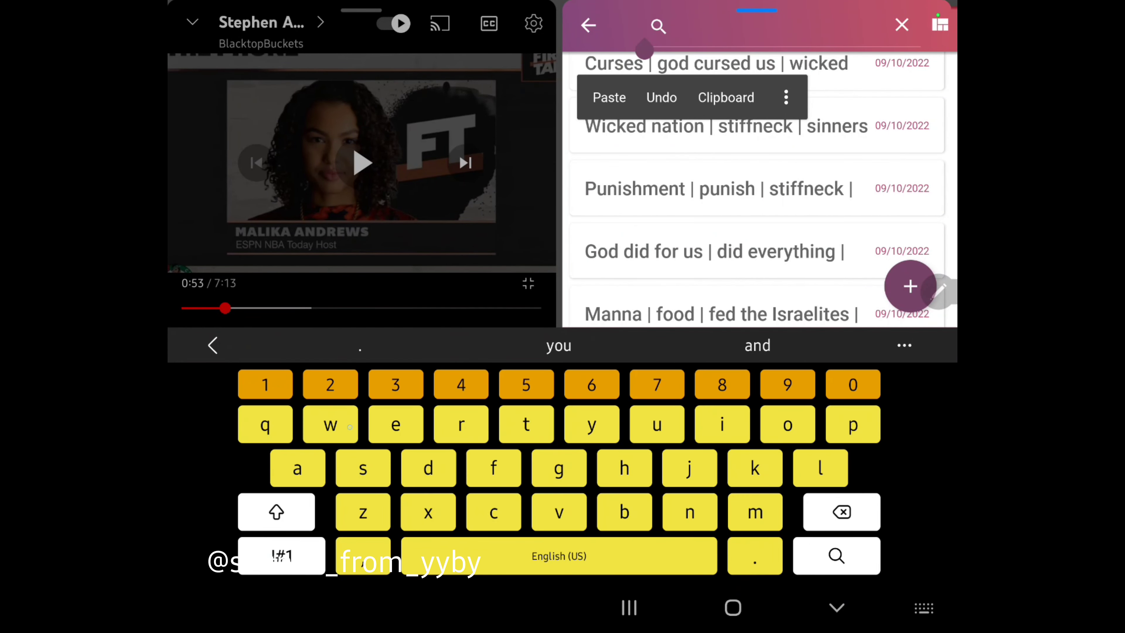
{"action": "type", "text": "wicked w"}
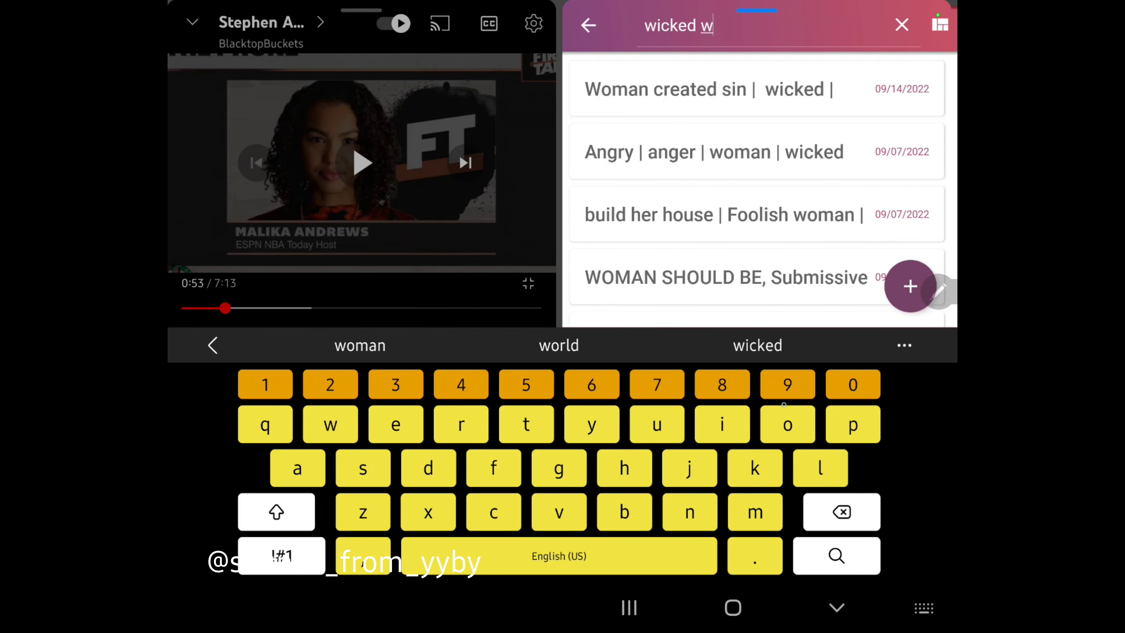
Trim the query to 'wicked' and bring up the 'AP: Wicked | women | woman' note showing Ecclesiasticus 25:19.
{"action": "type", "text": "omen"}
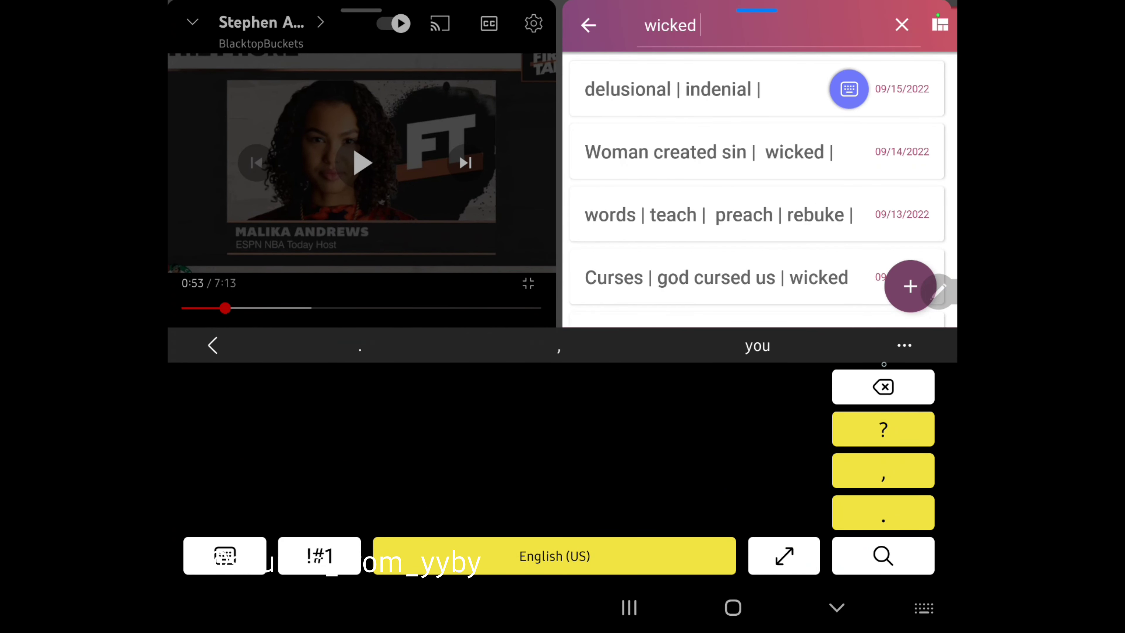
{"action": "scroll", "scroll_direction": "down", "scroll_amount": 3}
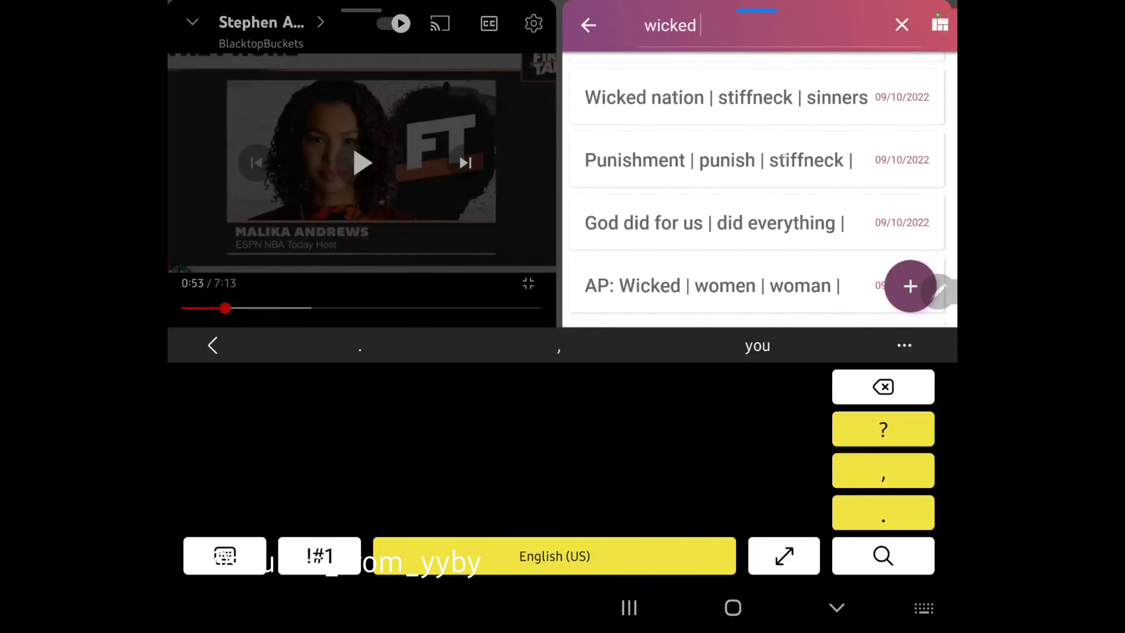
{"action": "scroll", "scroll_direction": "down", "scroll_amount": 3}
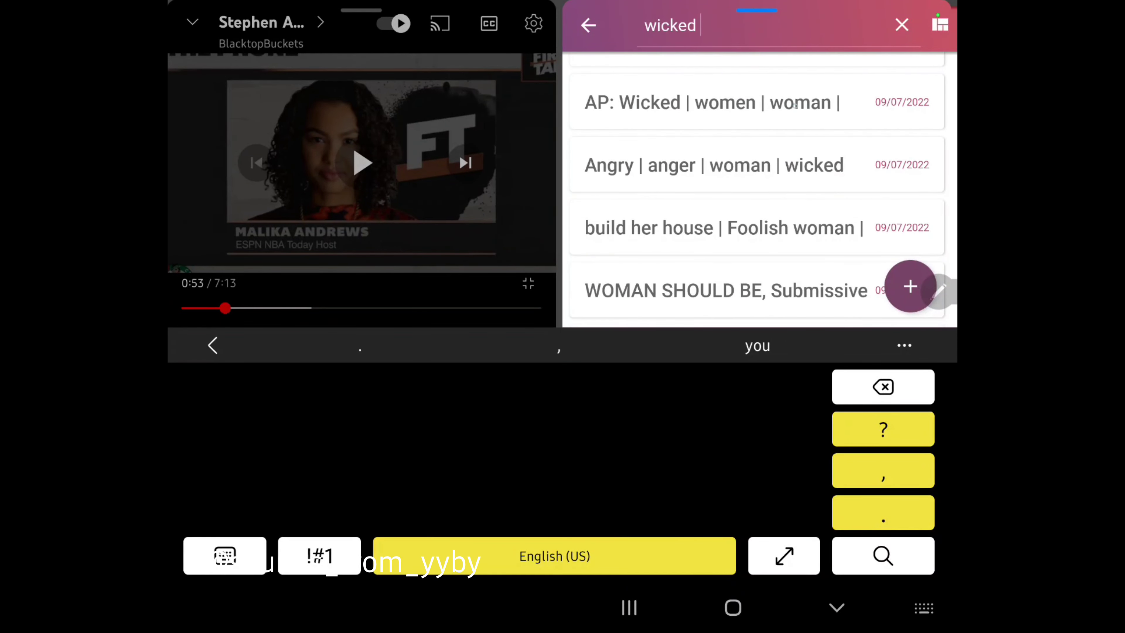
{"action": "left_click", "coordinate": [692, 103]}
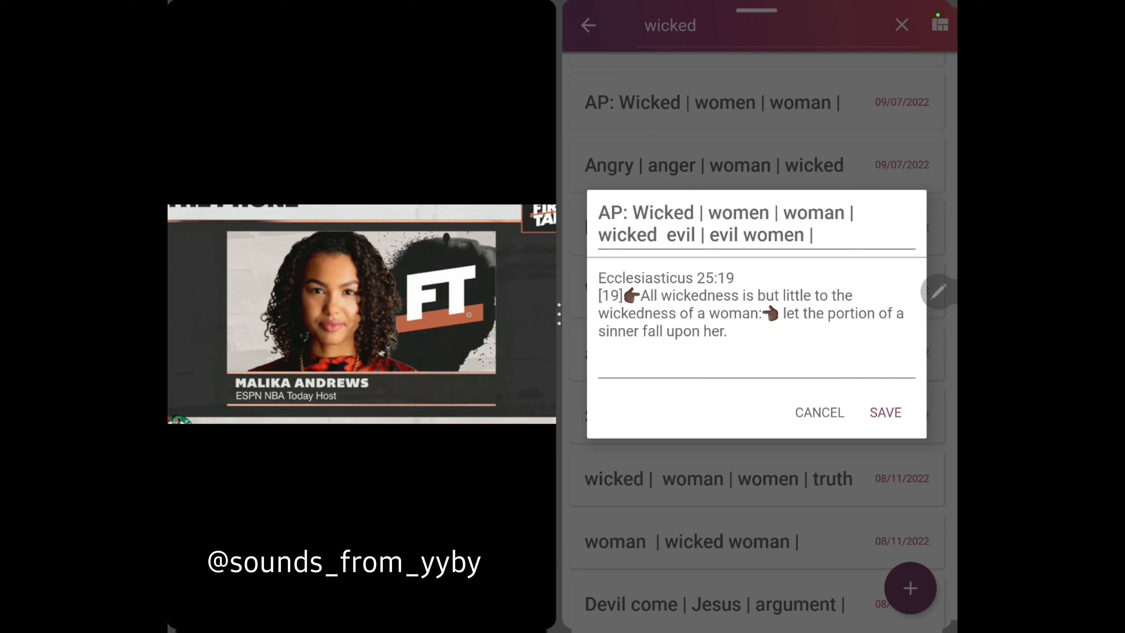
Play the sports video forward and pause it at 2:03 on the Celtics suspending Ime Udoka.
{"action": "left_click", "coordinate": [362, 314]}
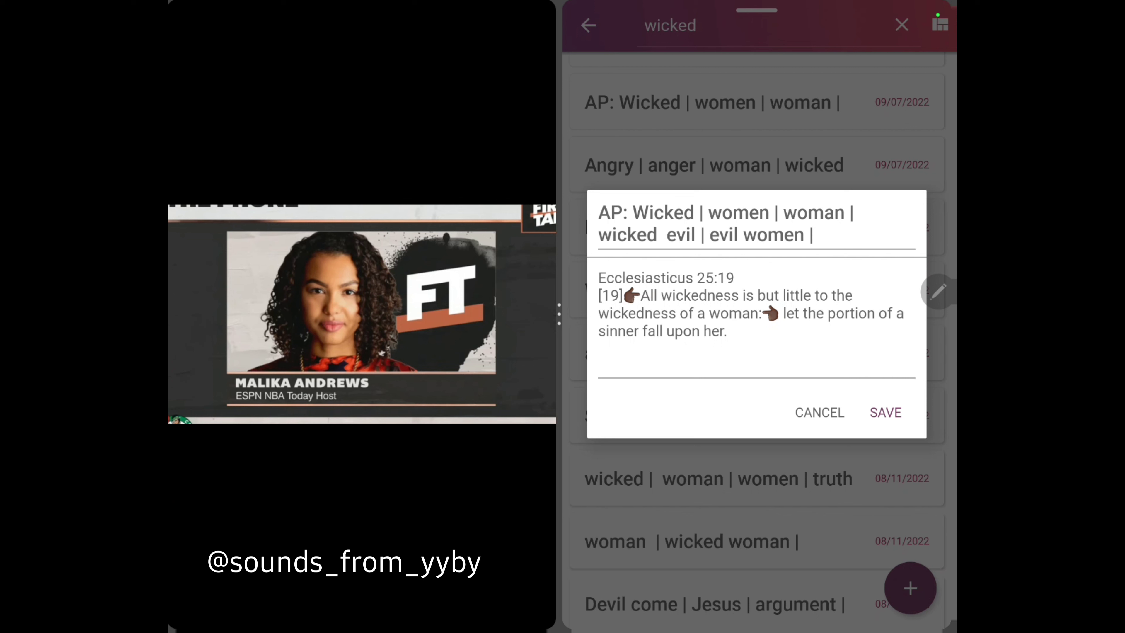
{"action": "left_click", "coordinate": [358, 313]}
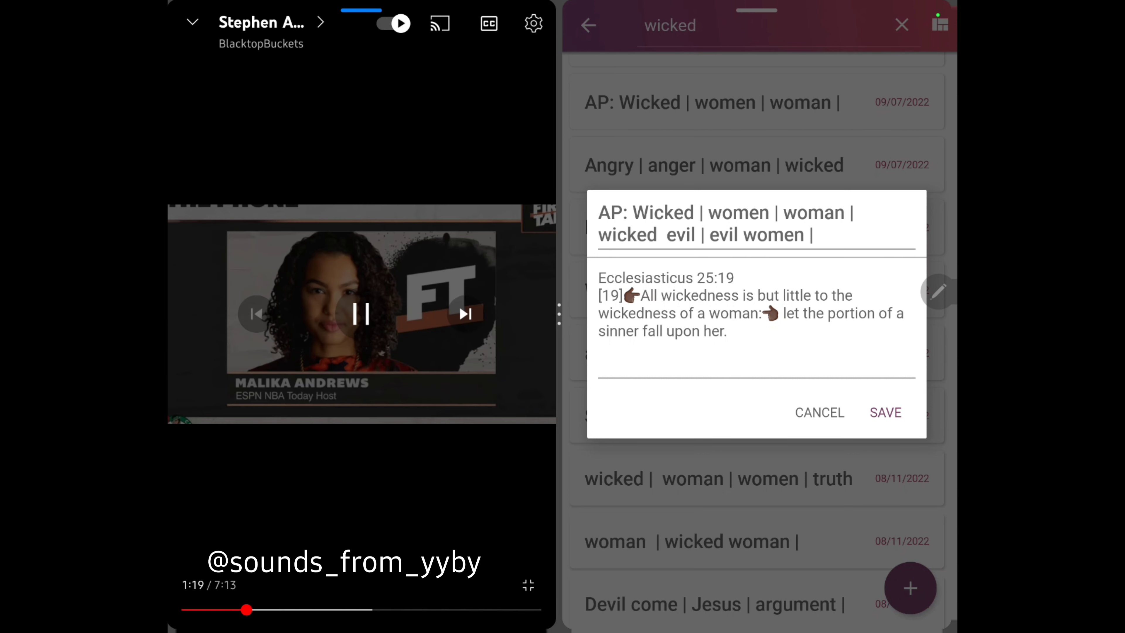
{"action": "left_click", "coordinate": [362, 315]}
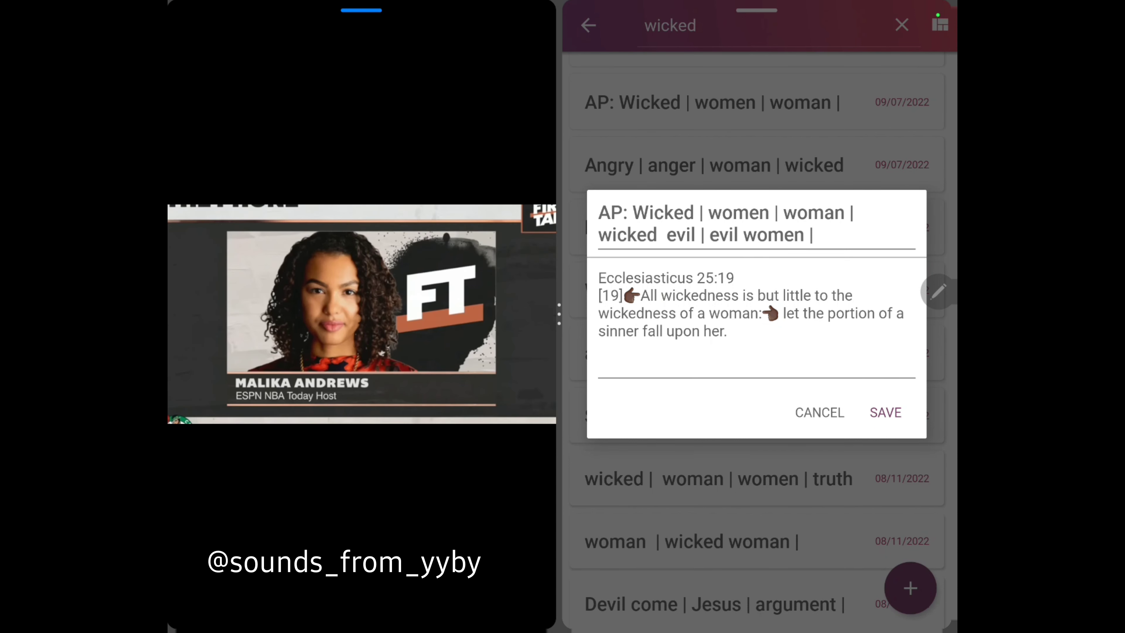
{"action": "left_click", "coordinate": [361, 314]}
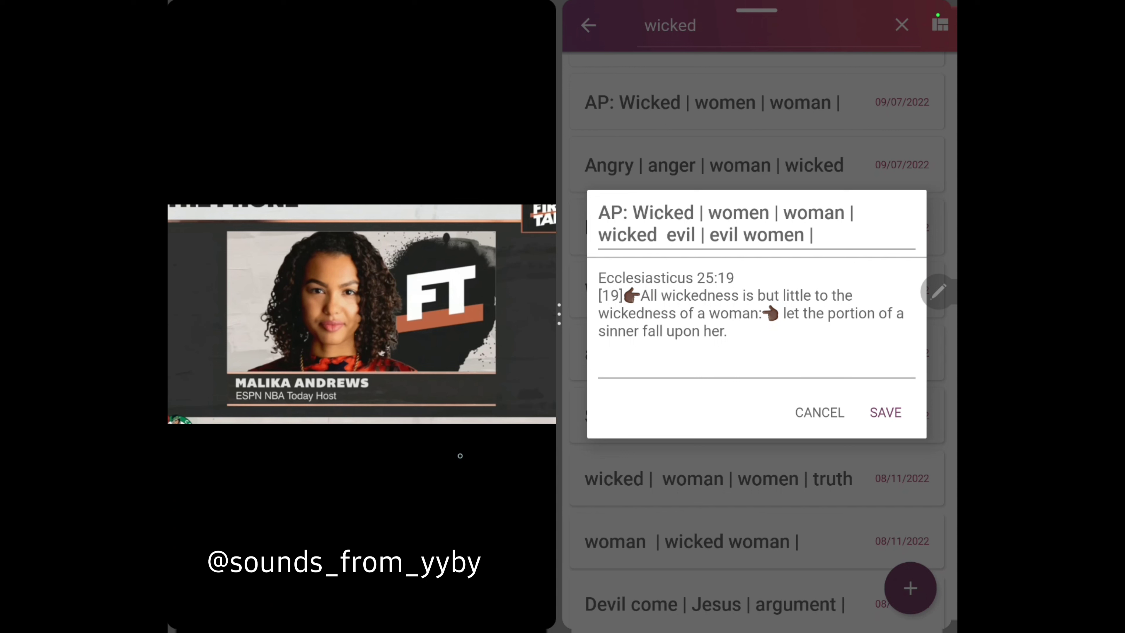
{"action": "left_click", "coordinate": [362, 315]}
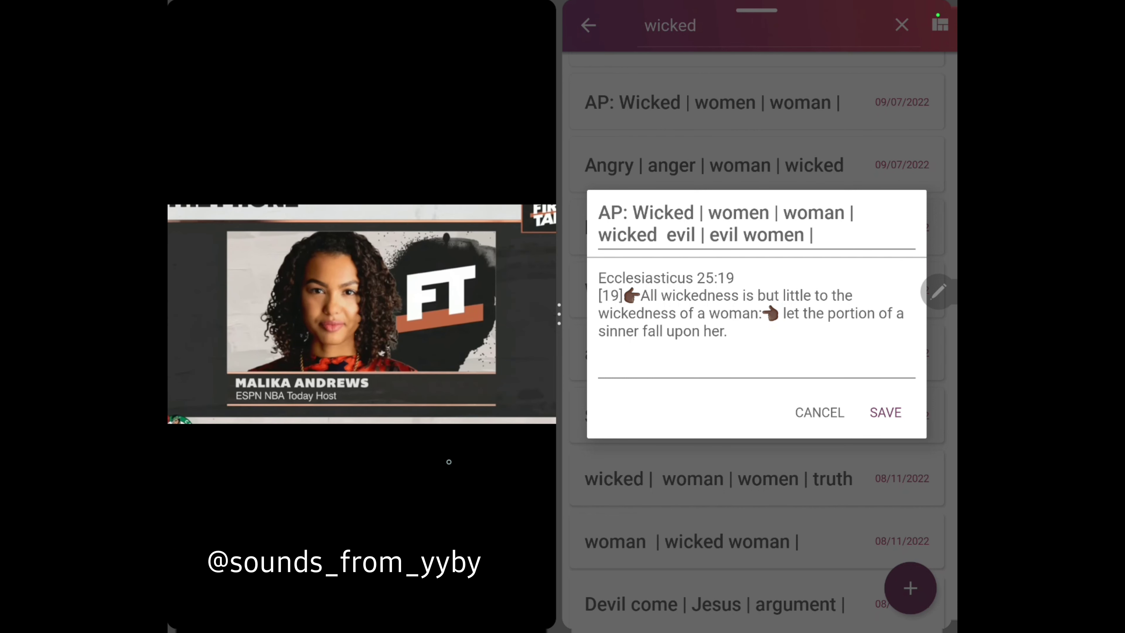
{"action": "left_click", "coordinate": [364, 314]}
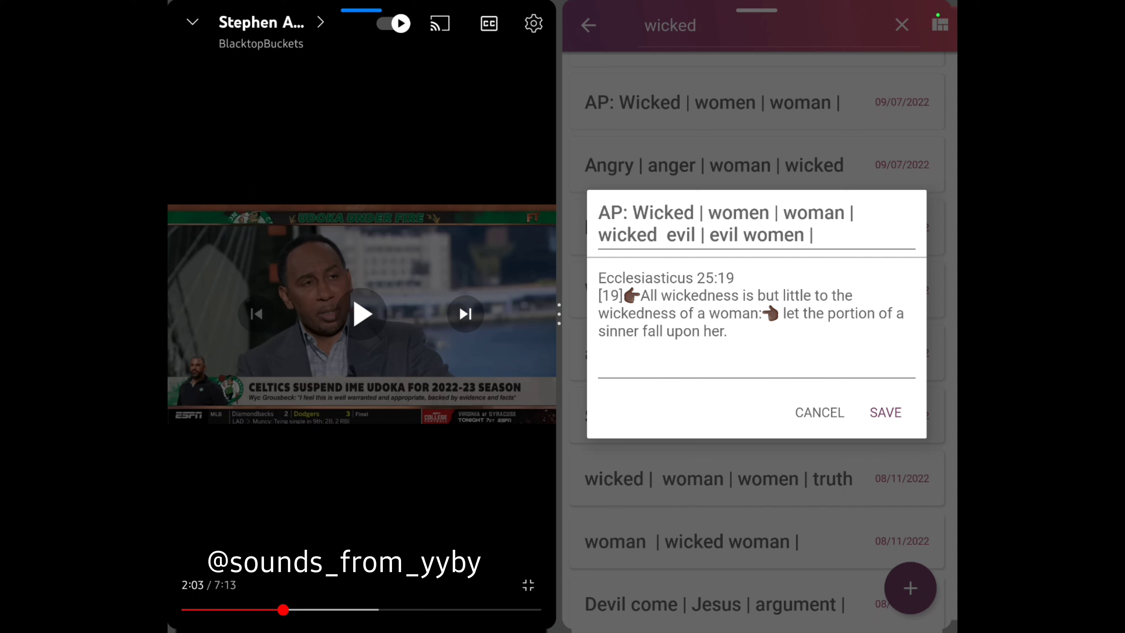
Advance the Celtics video to 3:30 and pause, returning to the 'wicked' search results.
{"action": "left_click", "coordinate": [362, 315]}
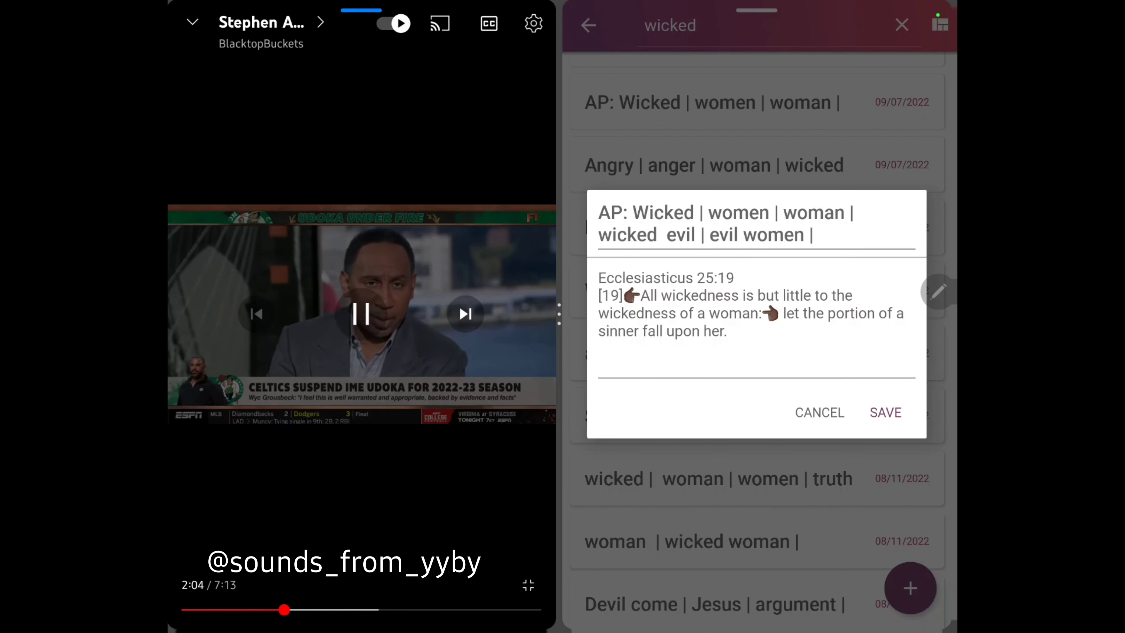
{"action": "left_click", "coordinate": [360, 314]}
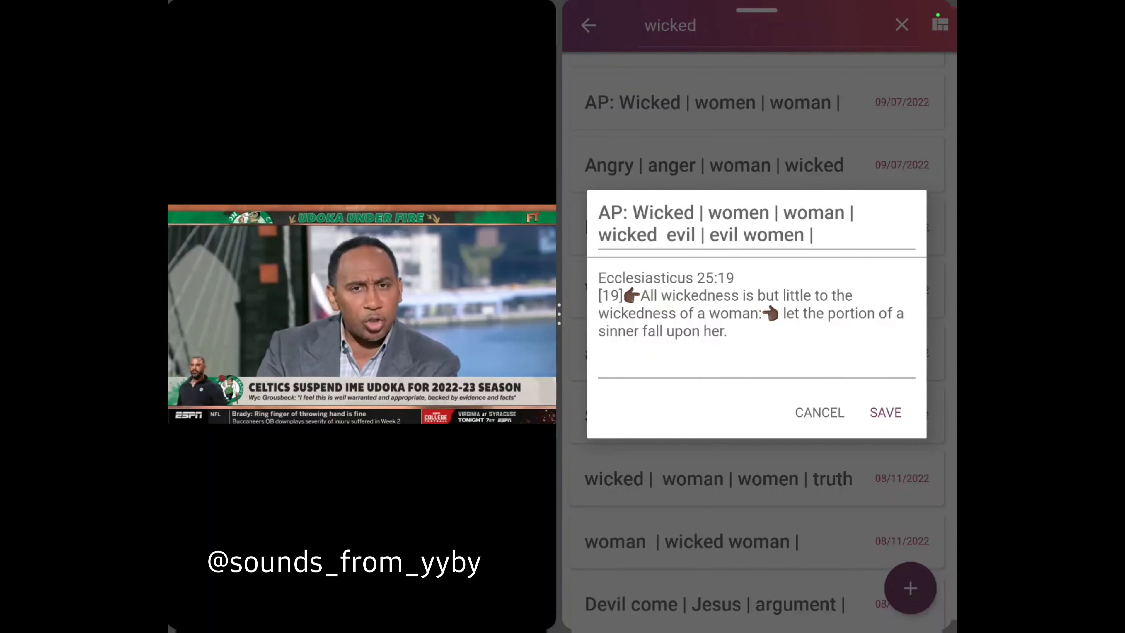
{"action": "left_click", "coordinate": [365, 317]}
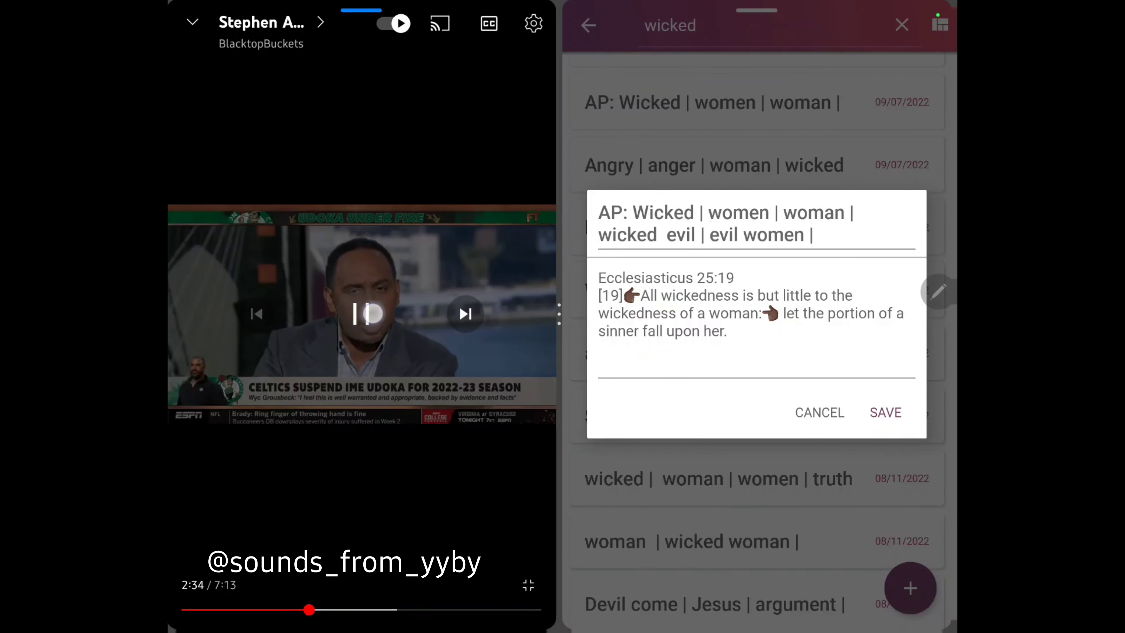
{"action": "left_click", "coordinate": [362, 318]}
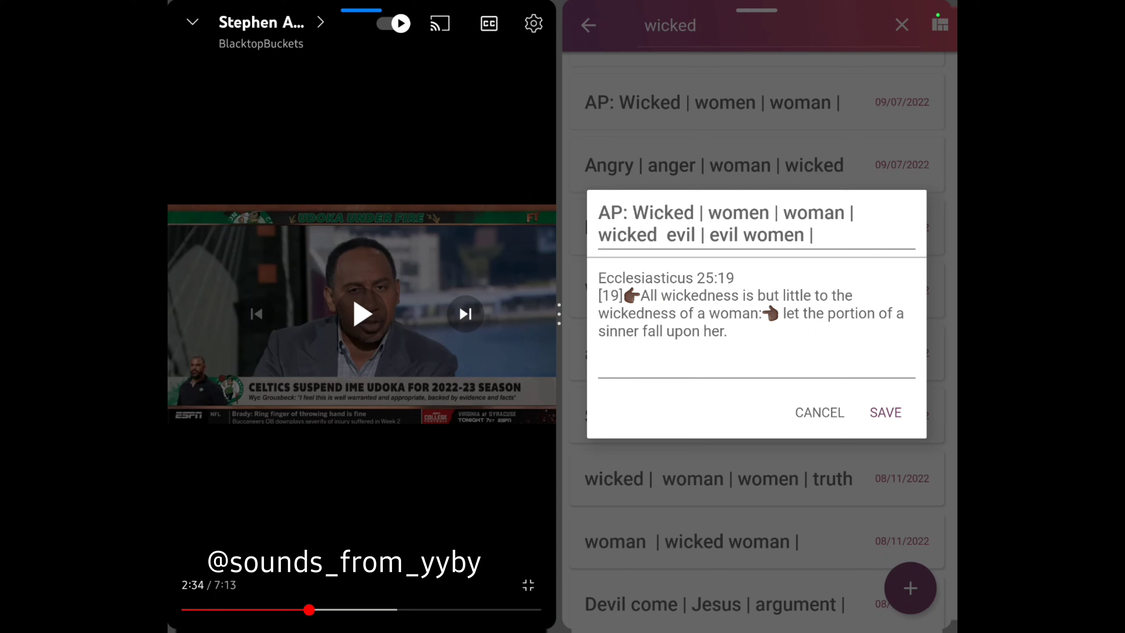
{"action": "left_click", "coordinate": [361, 314]}
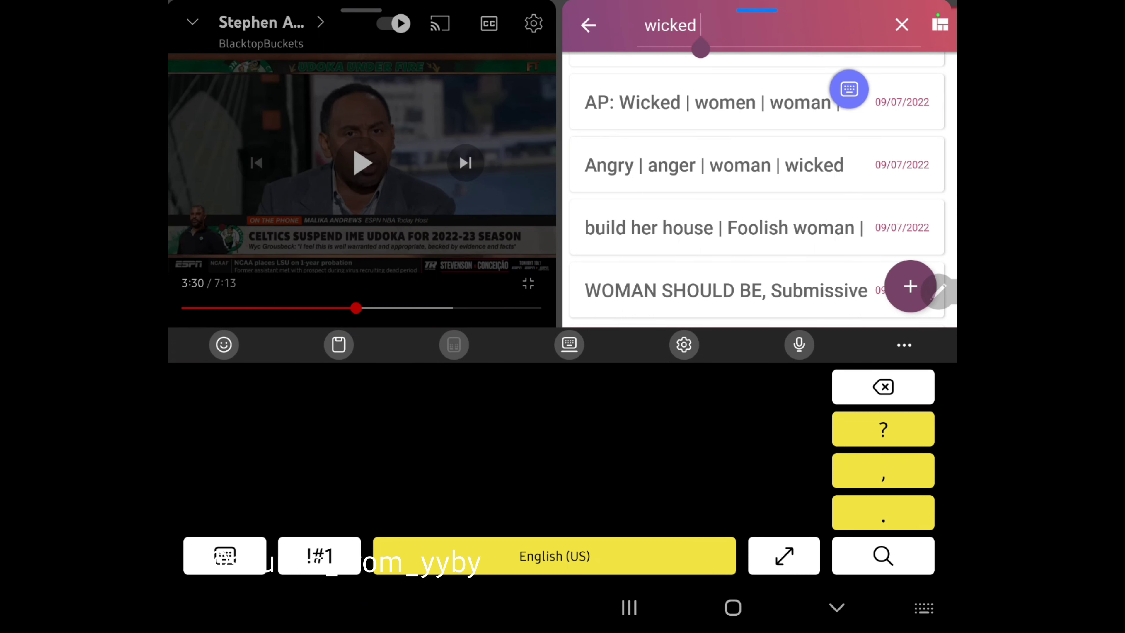
Search 'lack of' and bring up the 'Lack Of Knowledge, no wisdom' note showing Isaiah 1:3.
{"action": "left_click", "coordinate": [883, 387]}
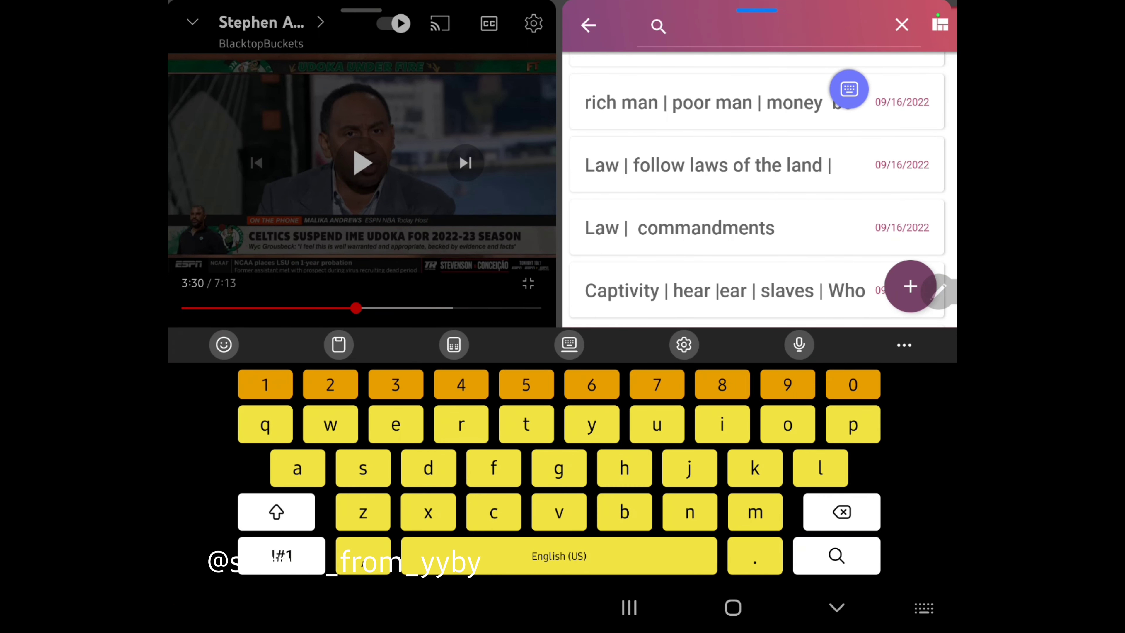
{"action": "scroll", "scroll_direction": "down", "scroll_amount": 3}
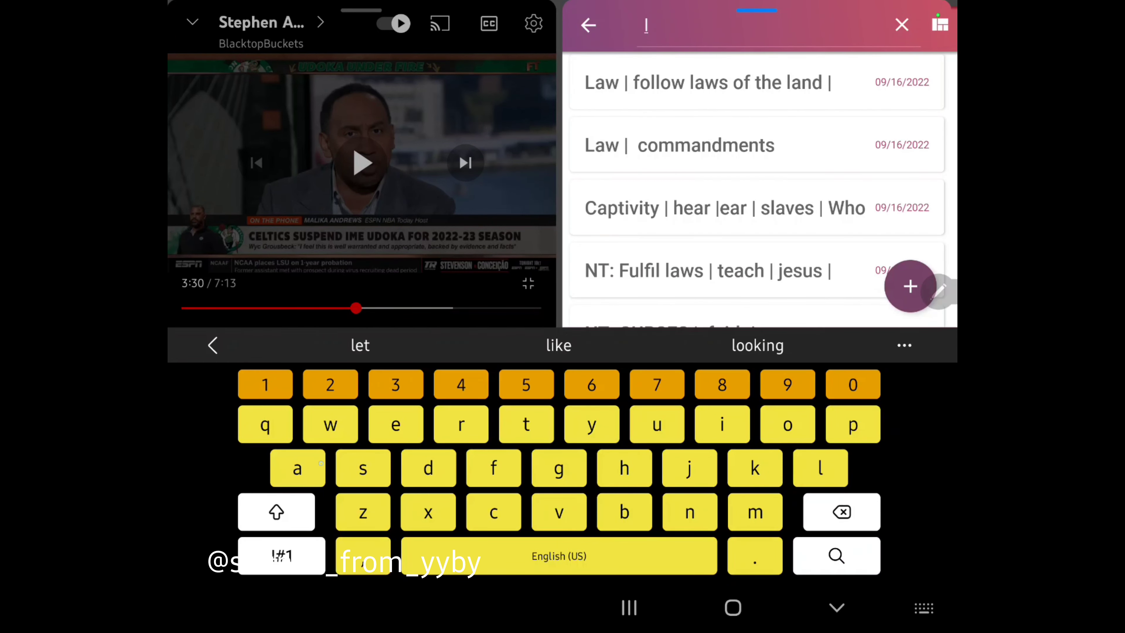
{"action": "type", "text": "lack"}
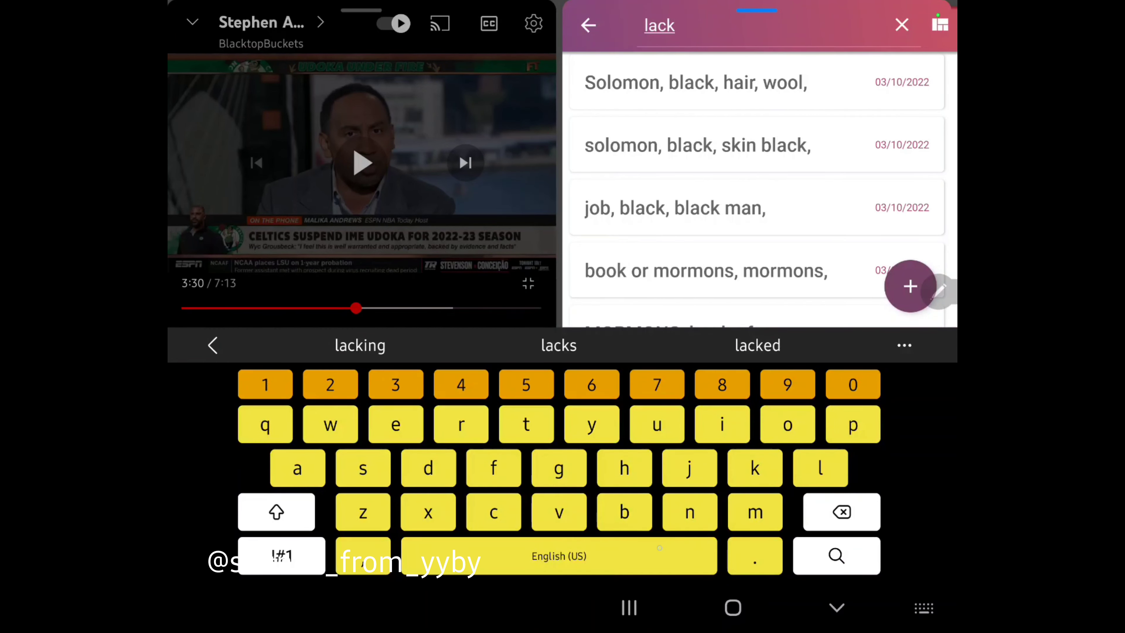
{"action": "type", "text": "of"}
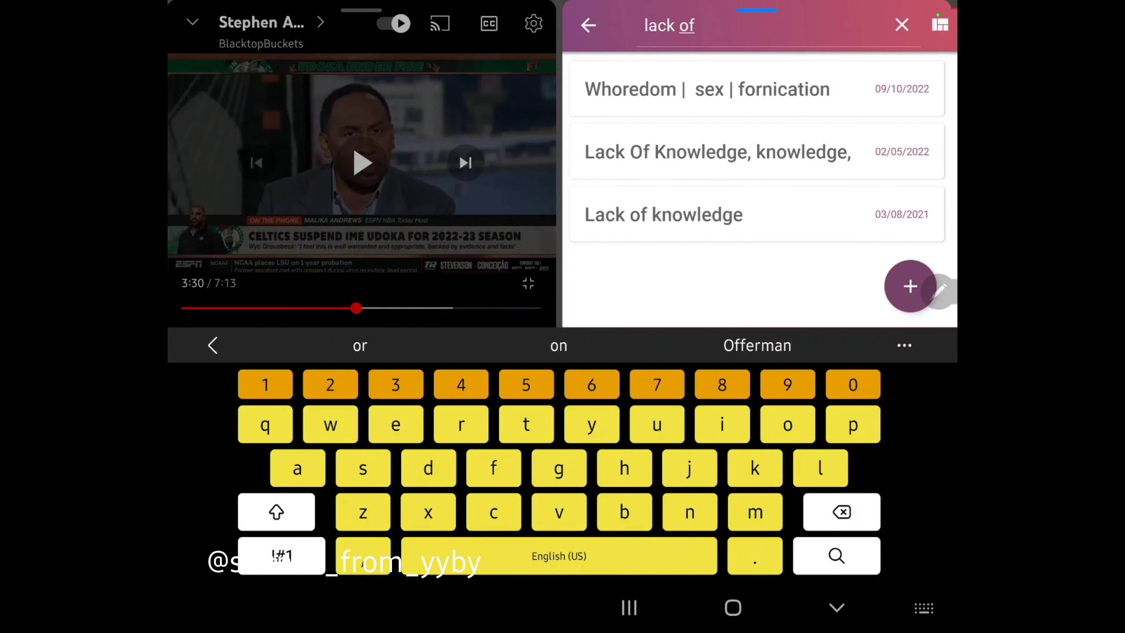
{"action": "left_click", "coordinate": [697, 154]}
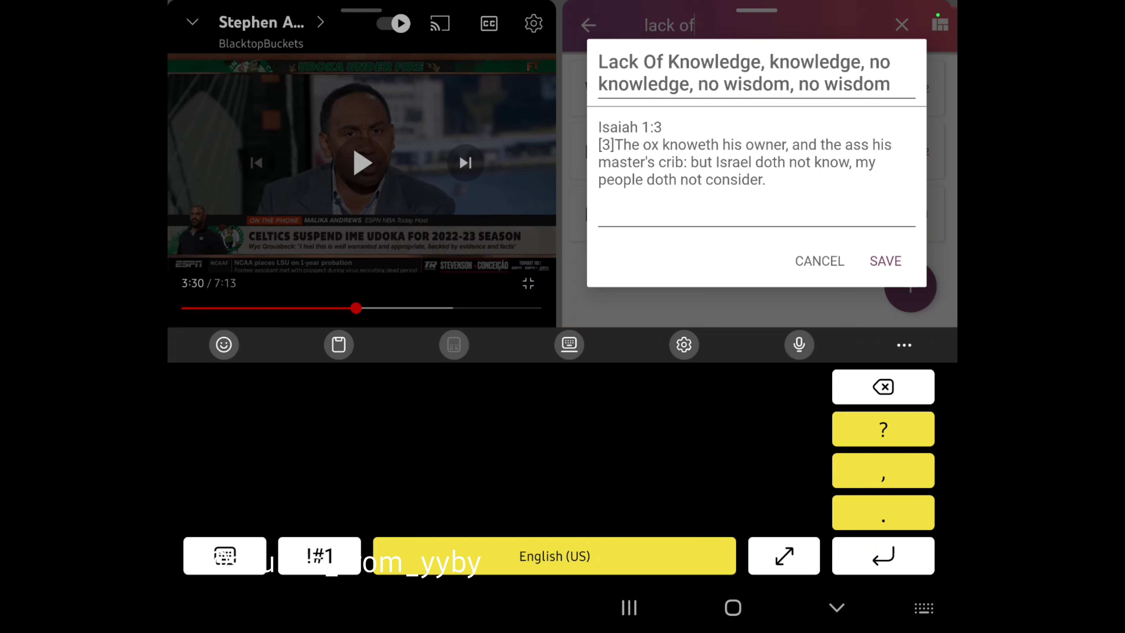
Discard the Isaiah note and bring up the 'Lack of knowledge' note showing Hosea 4:6.
{"action": "left_click", "coordinate": [819, 262]}
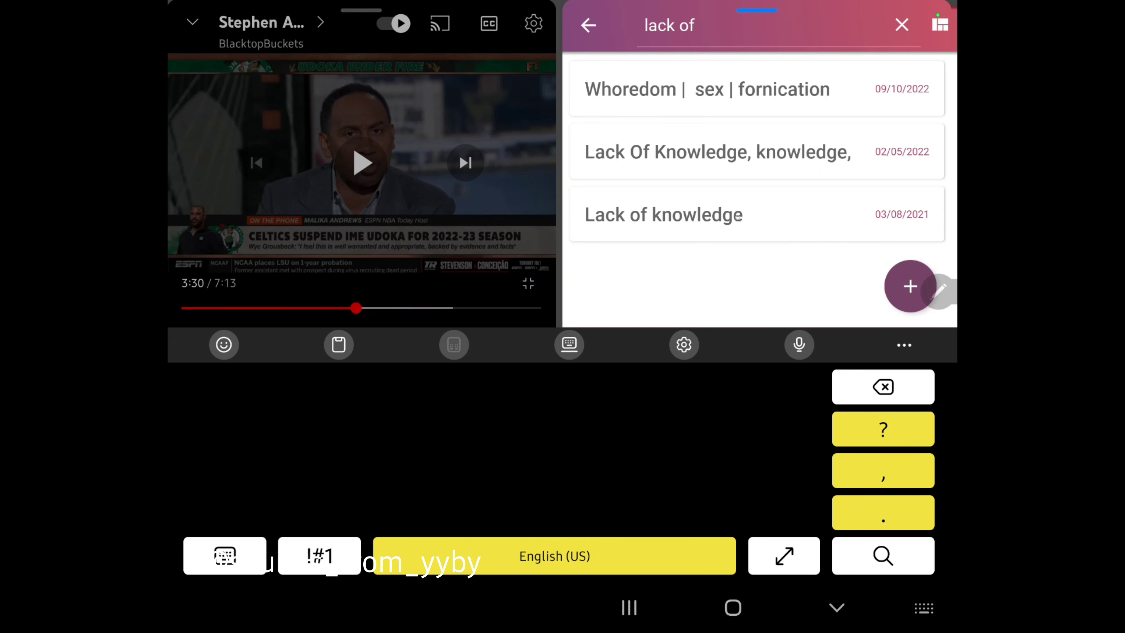
{"action": "left_click", "coordinate": [662, 215]}
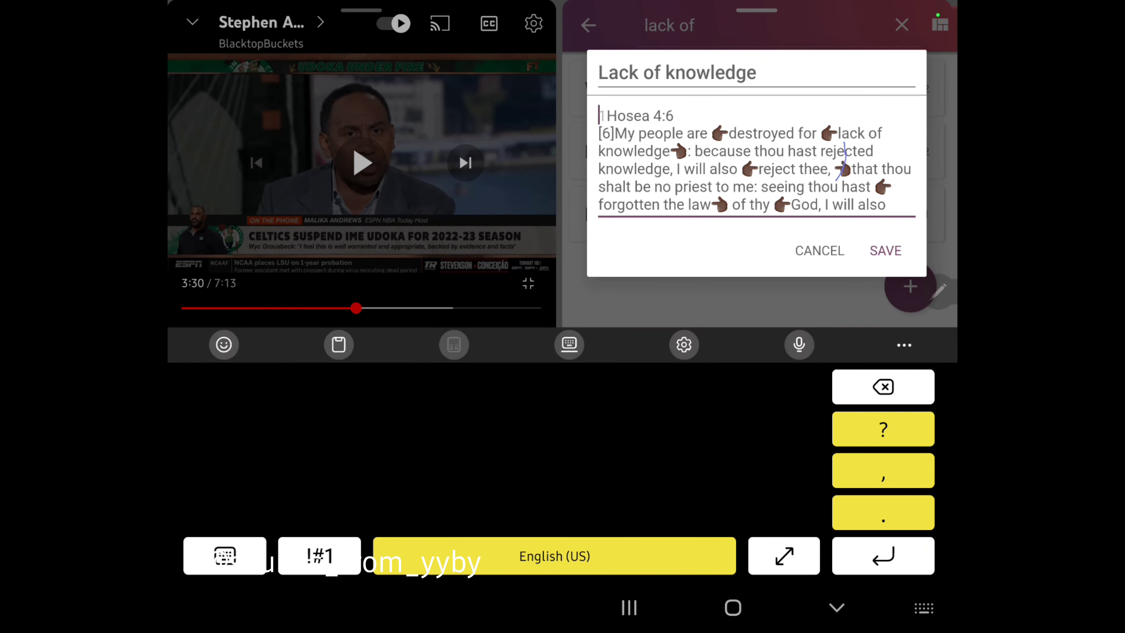
{"action": "type", "text": "1"}
{"action": "left_click", "coordinate": [765, 25]}
{"action": "type", "text": "esau"}
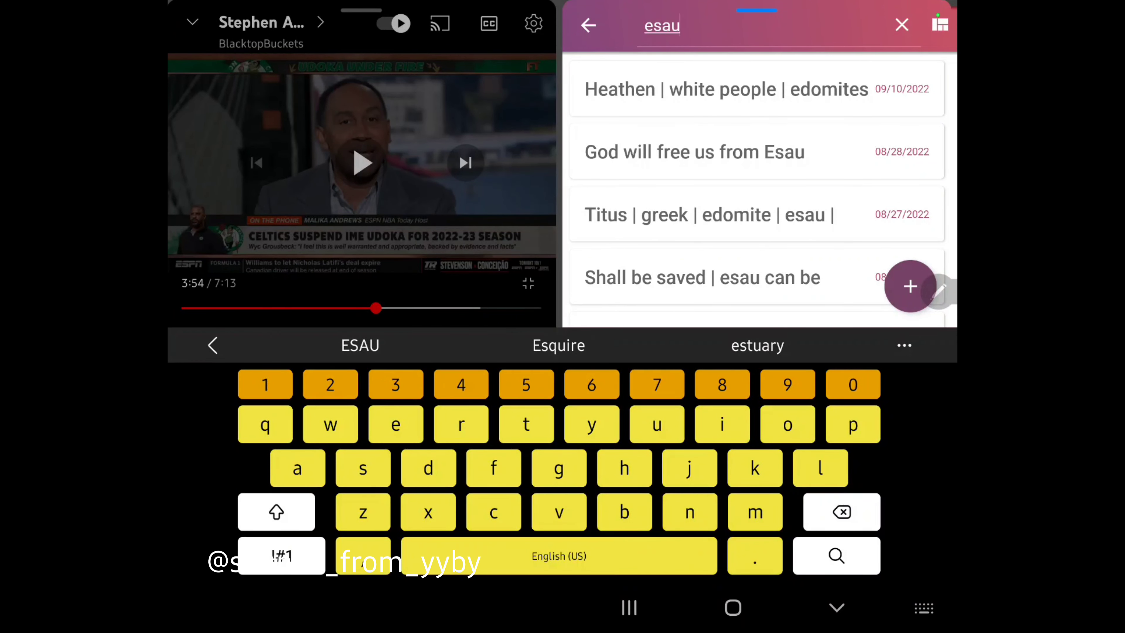
Browse the esau results and open the 'AP: esau, ruler, end of the world, wicked' note.
{"action": "scroll", "scroll_direction": "down", "scroll_amount": 3}
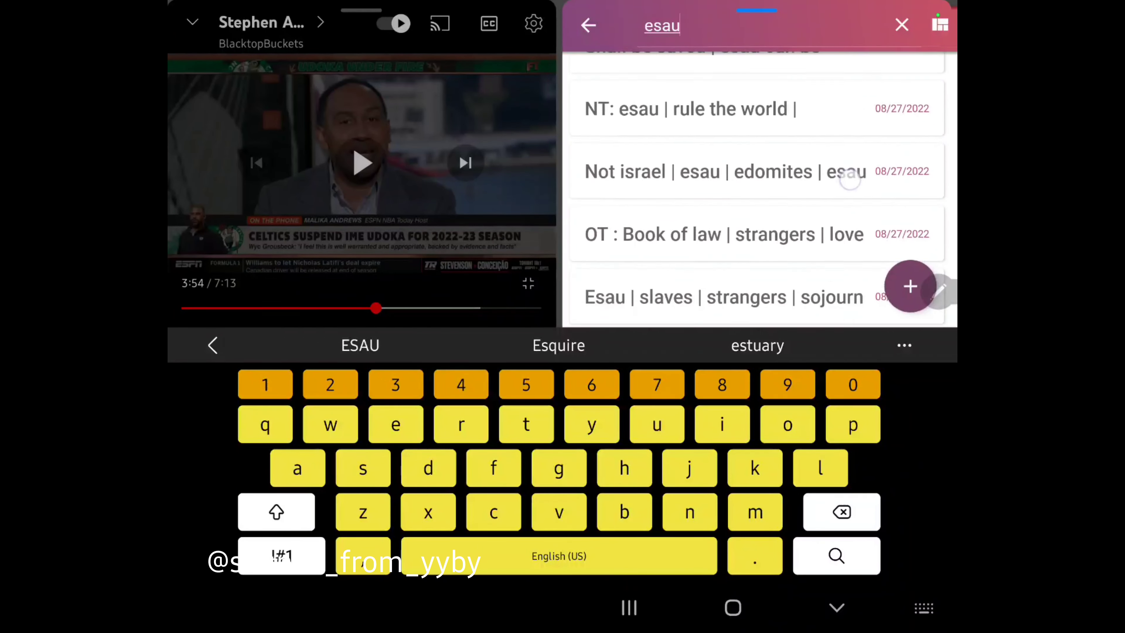
{"action": "scroll", "scroll_direction": "down", "scroll_amount": 3}
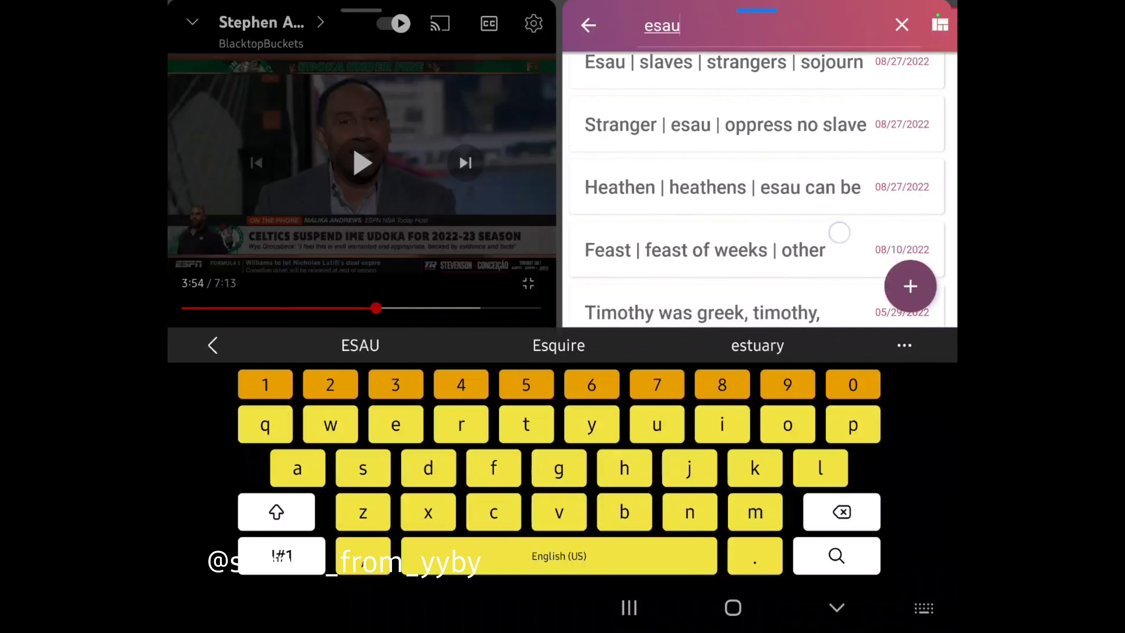
{"action": "scroll", "scroll_direction": "down", "scroll_amount": 3}
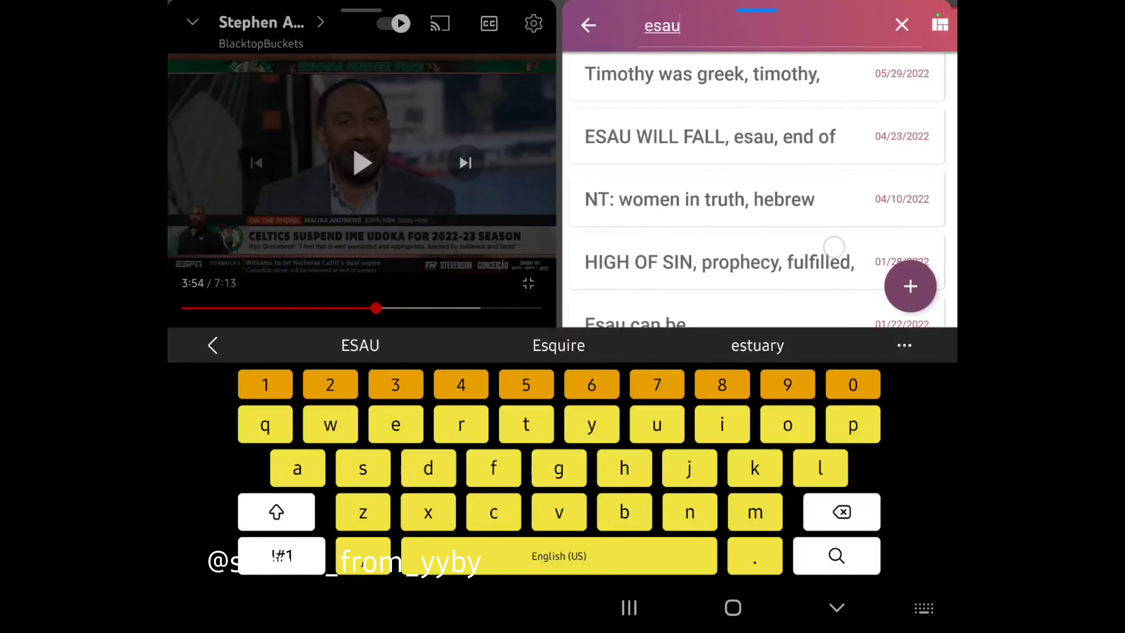
{"action": "scroll", "scroll_direction": "down", "scroll_amount": 3}
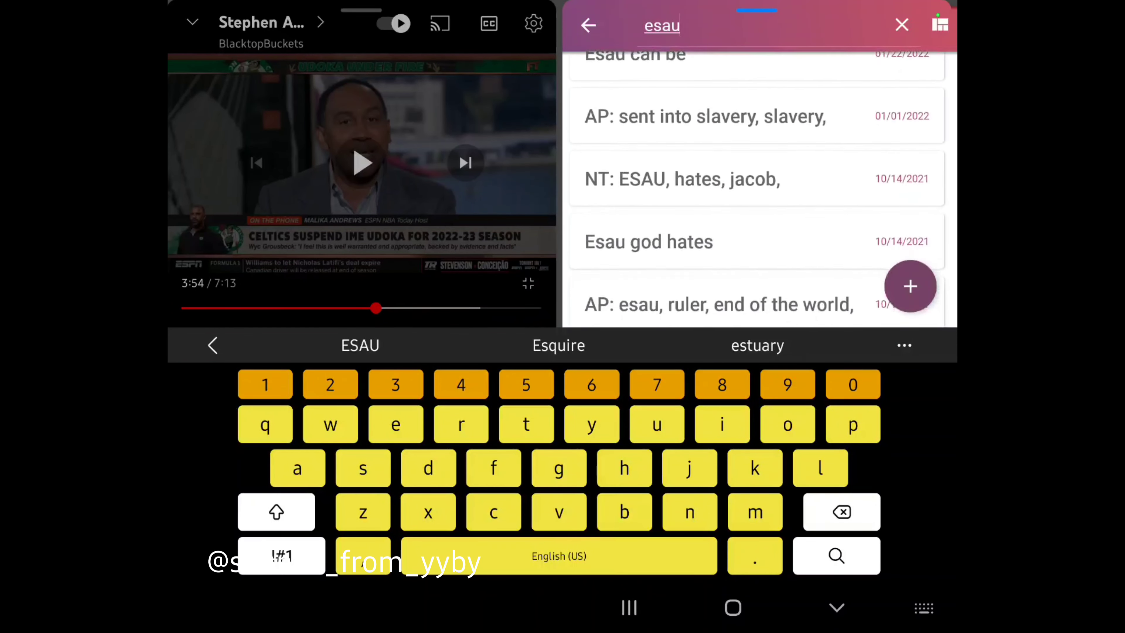
{"action": "scroll", "scroll_direction": "down", "scroll_amount": 3}
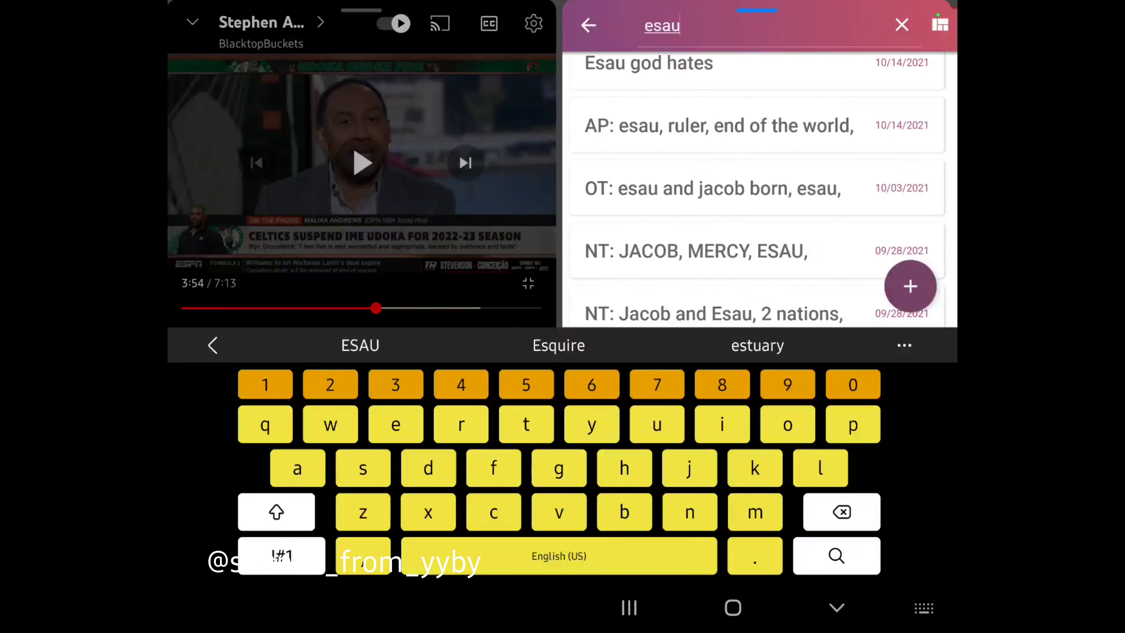
{"action": "left_click", "coordinate": [718, 126]}
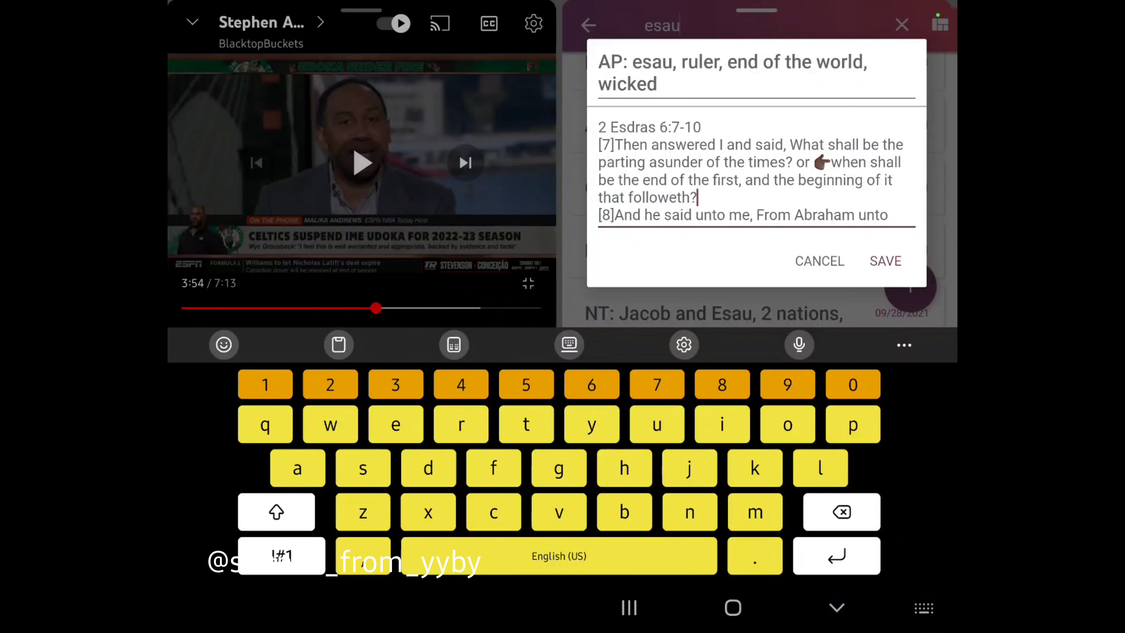
Read down through the Esau and Jacob verses in that note.
{"action": "scroll", "scroll_direction": "down", "scroll_amount": 3}
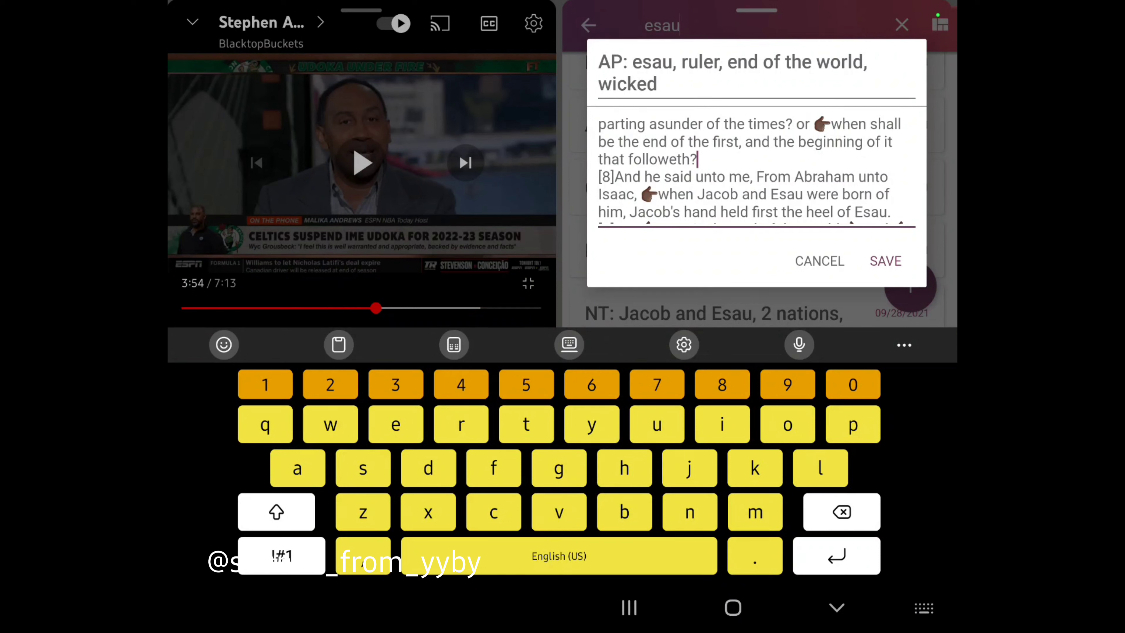
{"action": "scroll", "scroll_direction": "down", "scroll_amount": 3}
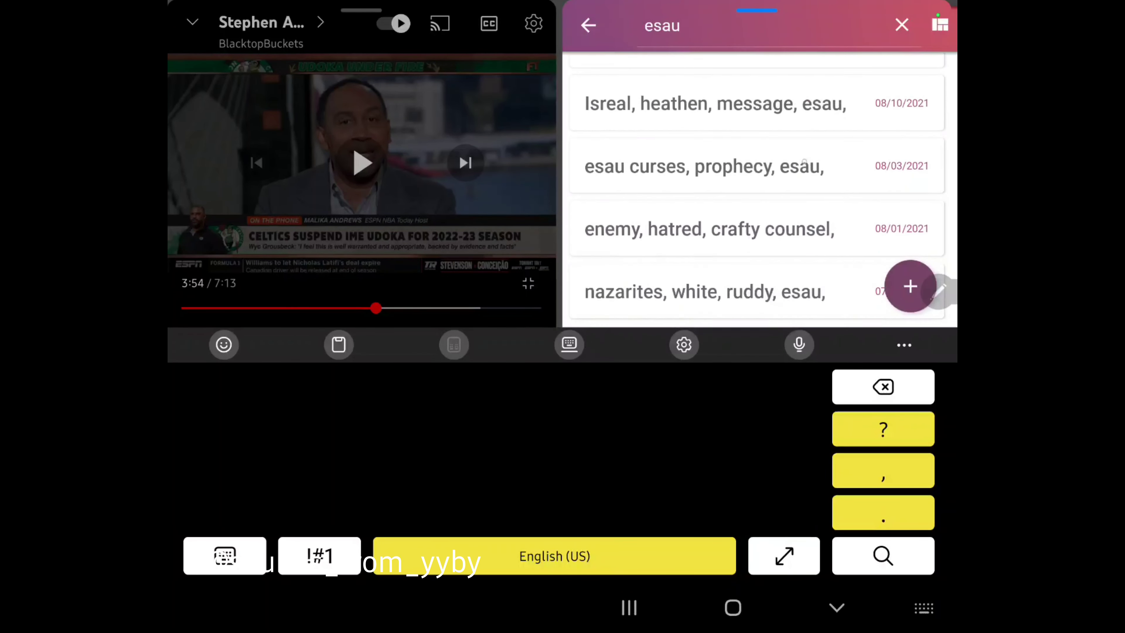
Read down the 'enemy, hatred, crafty counsel' note through Psalm verse 5.
{"action": "scroll", "scroll_direction": "down", "scroll_amount": 3}
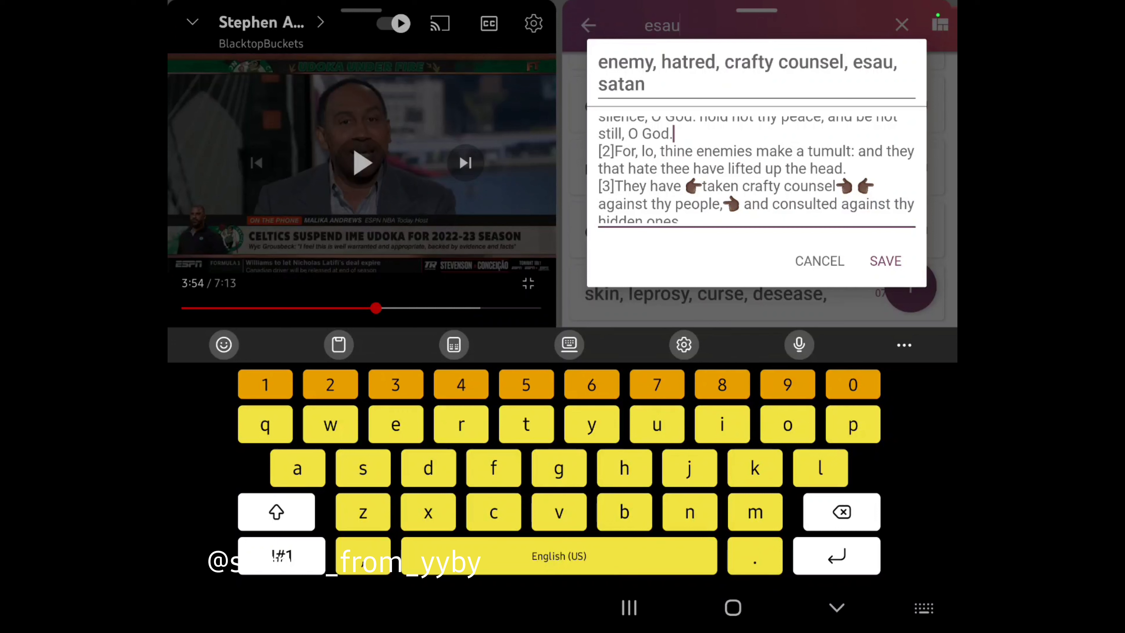
{"action": "scroll", "scroll_direction": "down", "scroll_amount": 3}
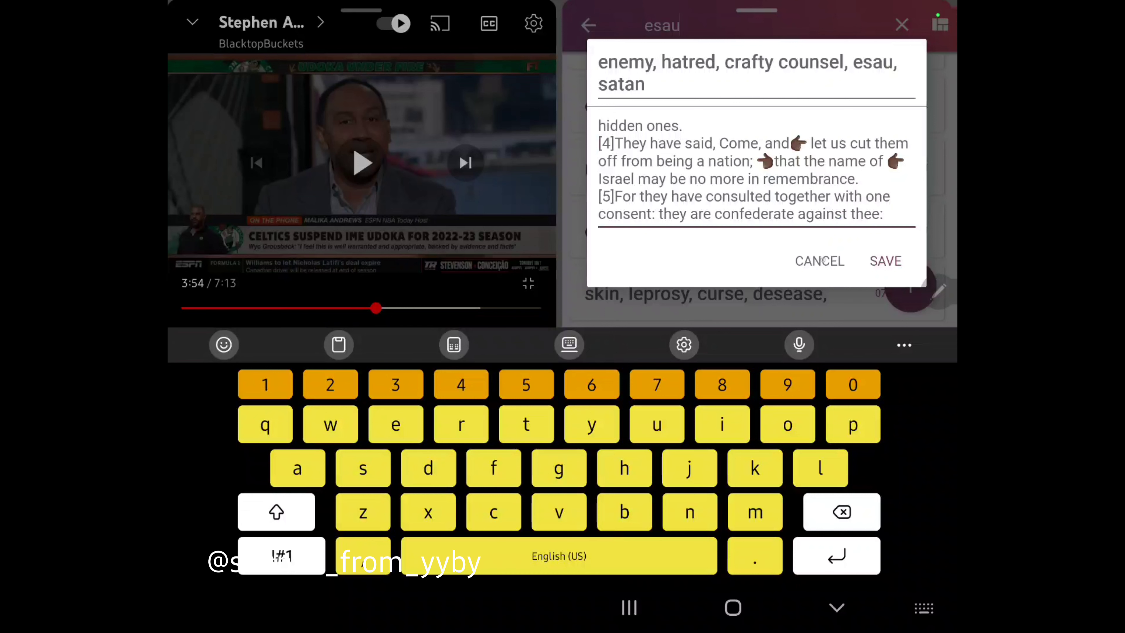
Close the crafty counsel note back to the esau list and reveal the YouTube player controls.
{"action": "left_click", "coordinate": [819, 262]}
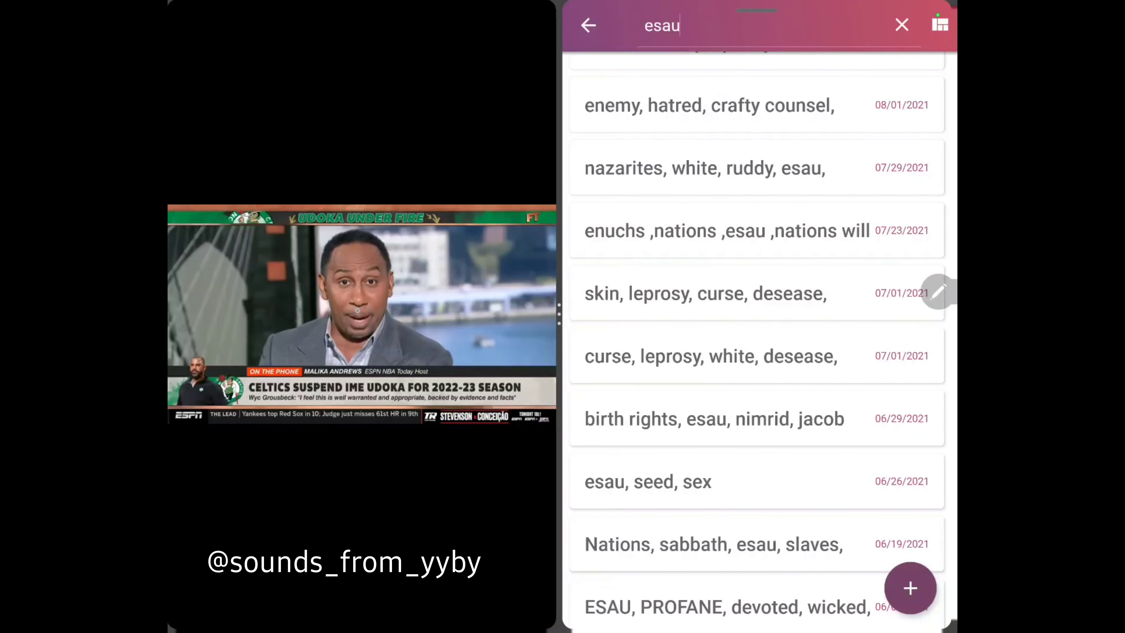
{"action": "left_click", "coordinate": [361, 312]}
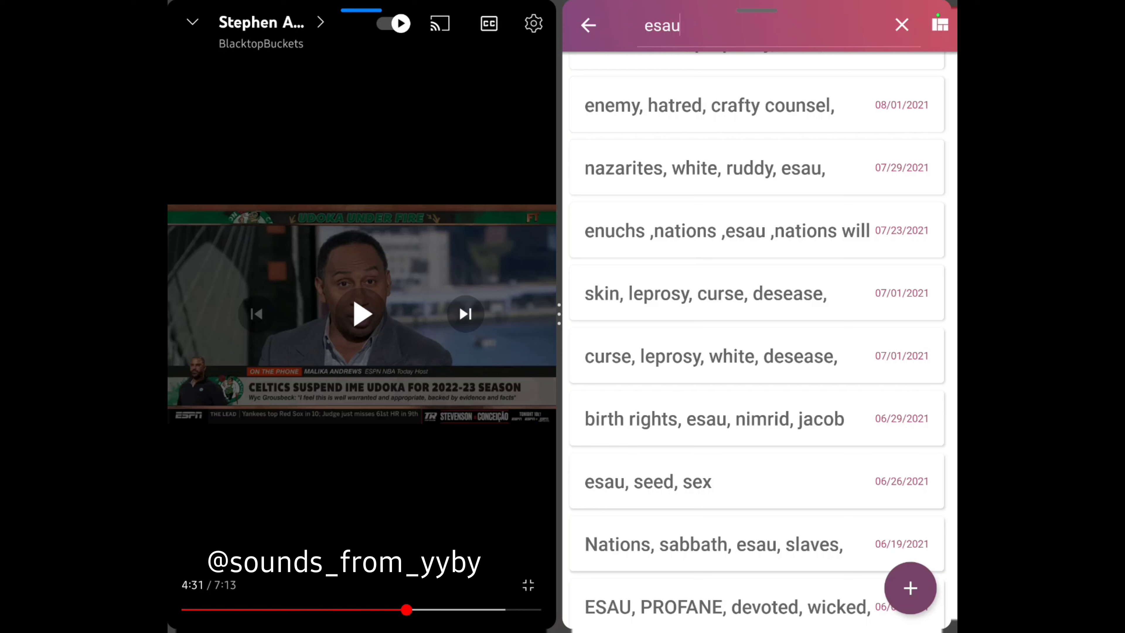
Resume the sports video, then pause it again at 5:12.
{"action": "left_click", "coordinate": [361, 316]}
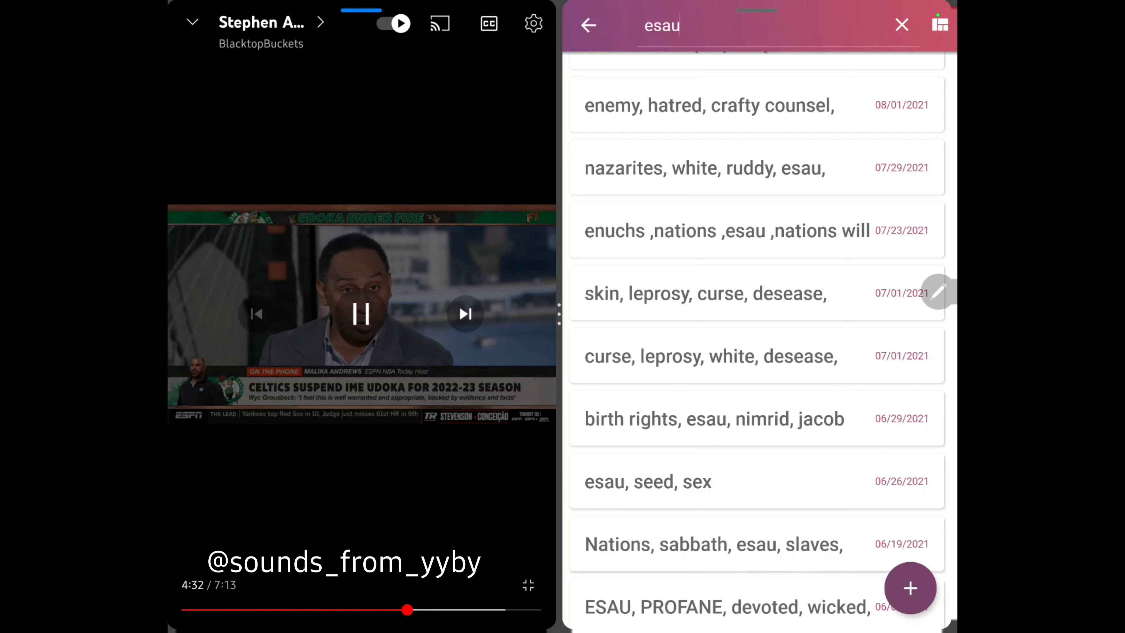
{"action": "left_click", "coordinate": [360, 313]}
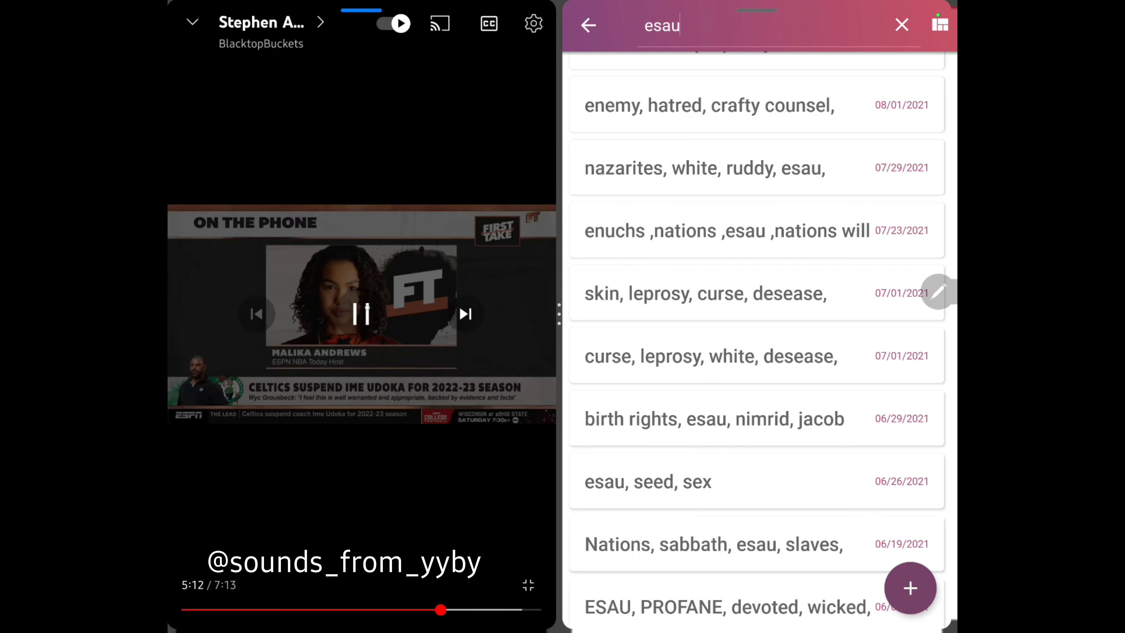
{"action": "left_click", "coordinate": [362, 314]}
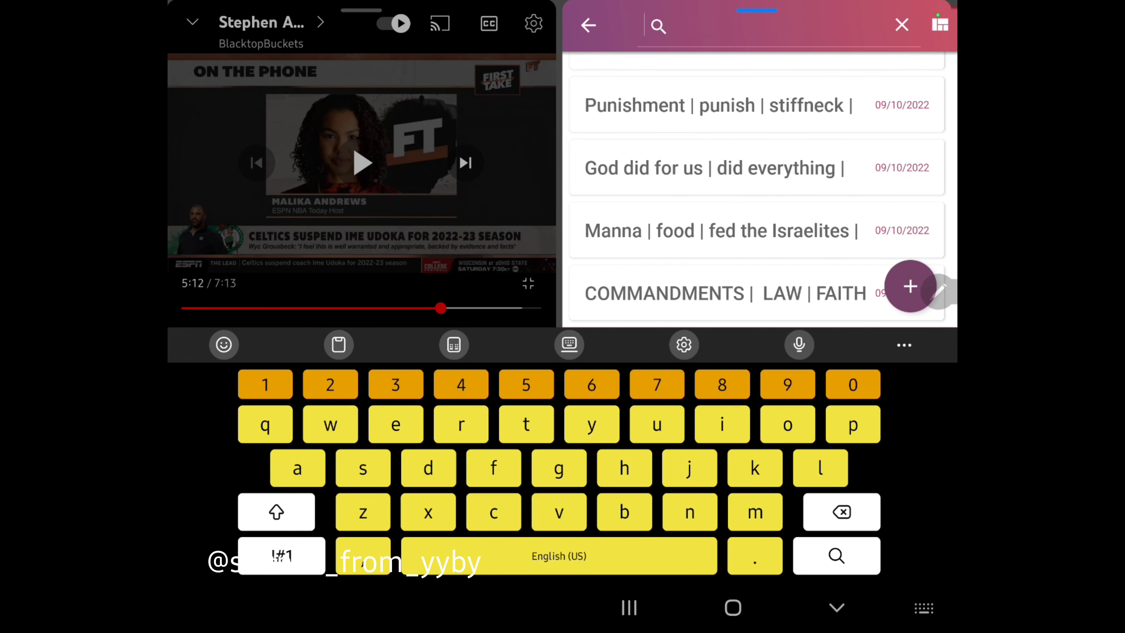
Search the notes for 'word' / 'love the' and open the 'world | love | love the world' note with 1 John 2:15.
{"action": "type", "text": "word"}
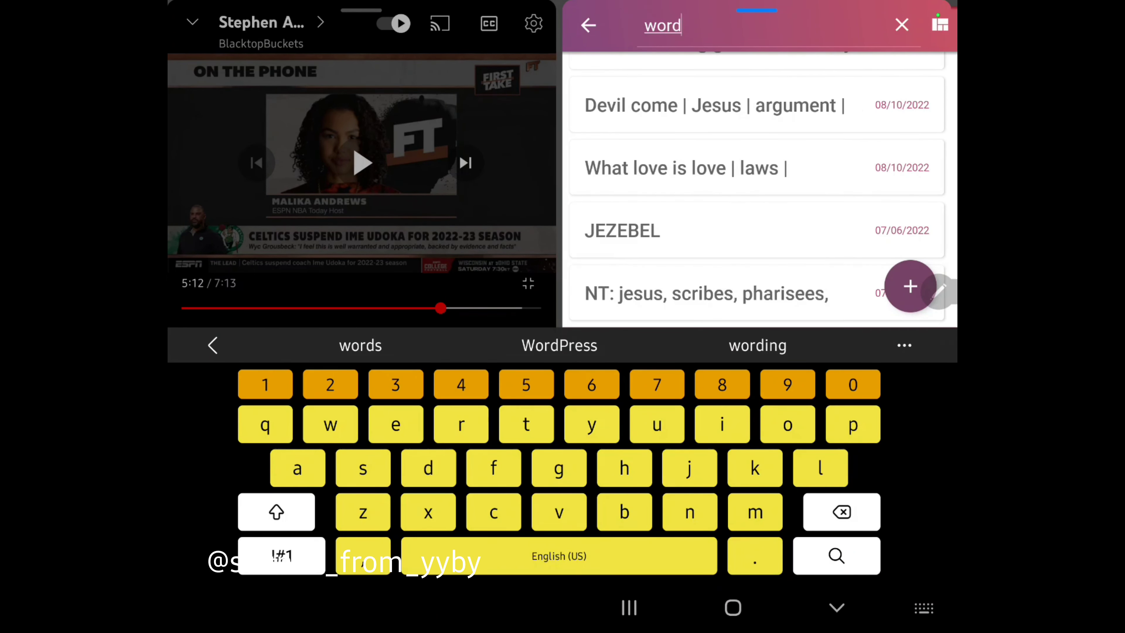
{"action": "type", "text": "l"}
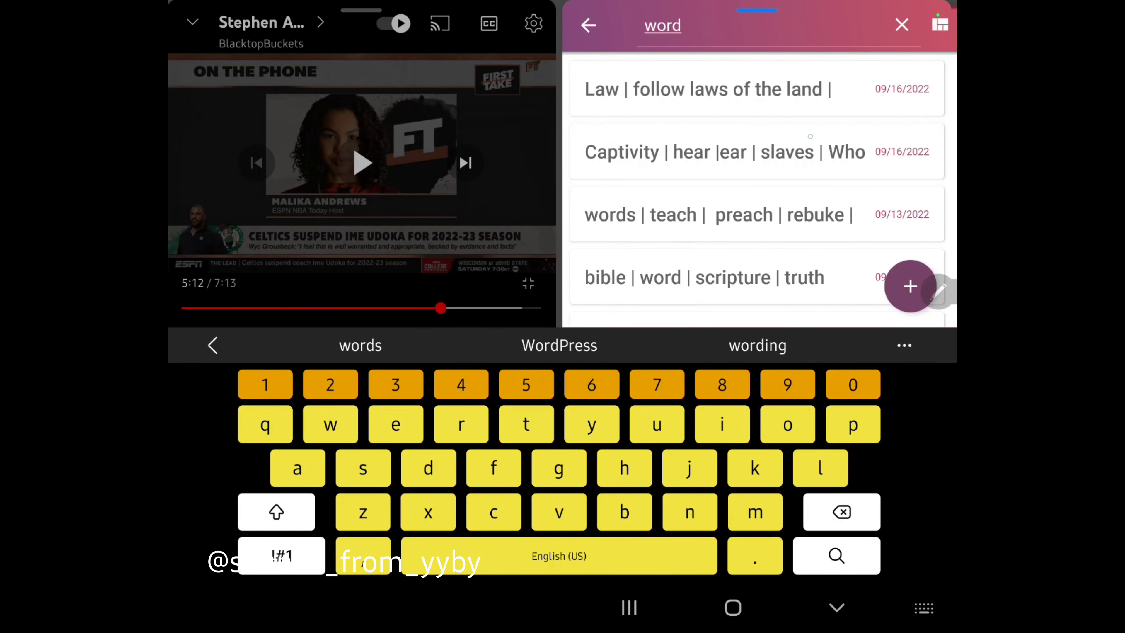
{"action": "left_click", "coordinate": [717, 89]}
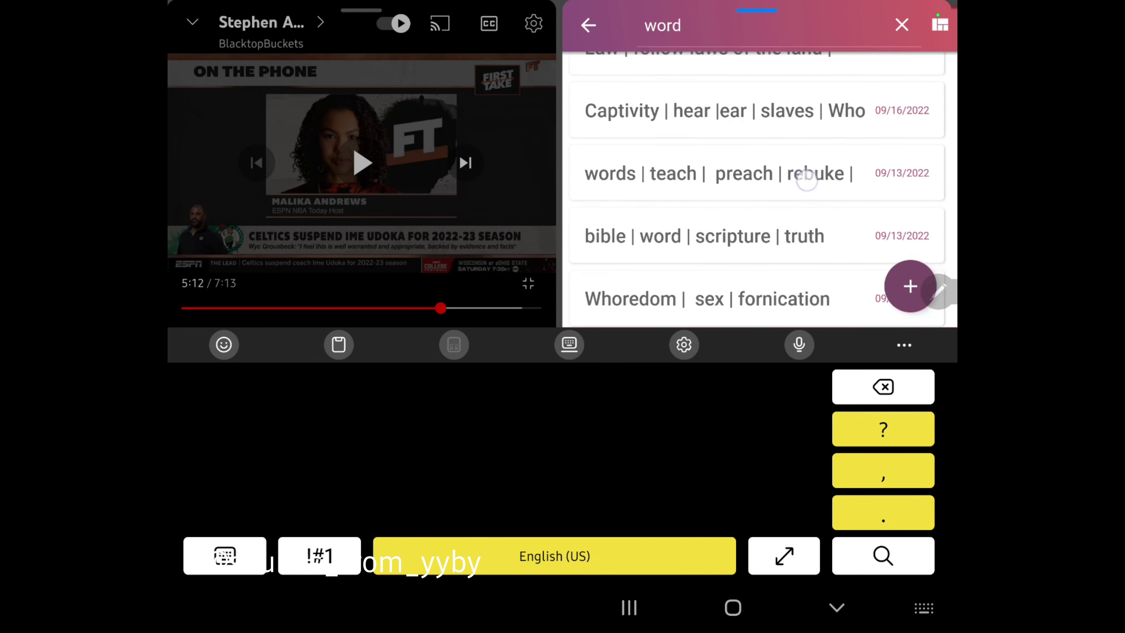
{"action": "scroll", "scroll_direction": "down", "scroll_amount": 3}
{"action": "type", "text": "love the"}
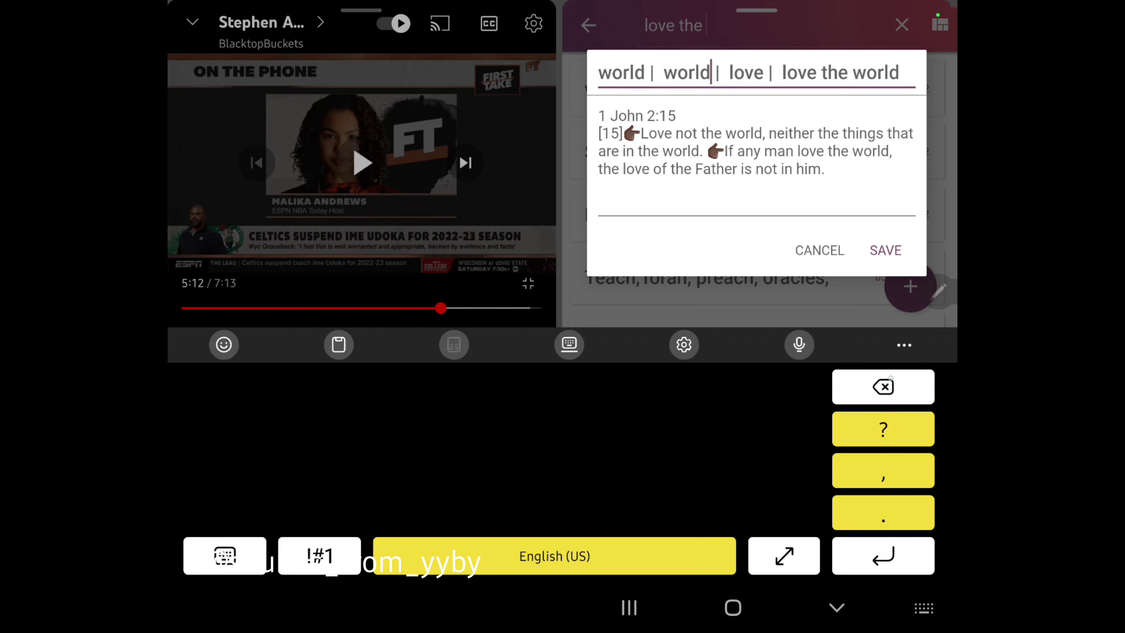
{"action": "left_click", "coordinate": [883, 387]}
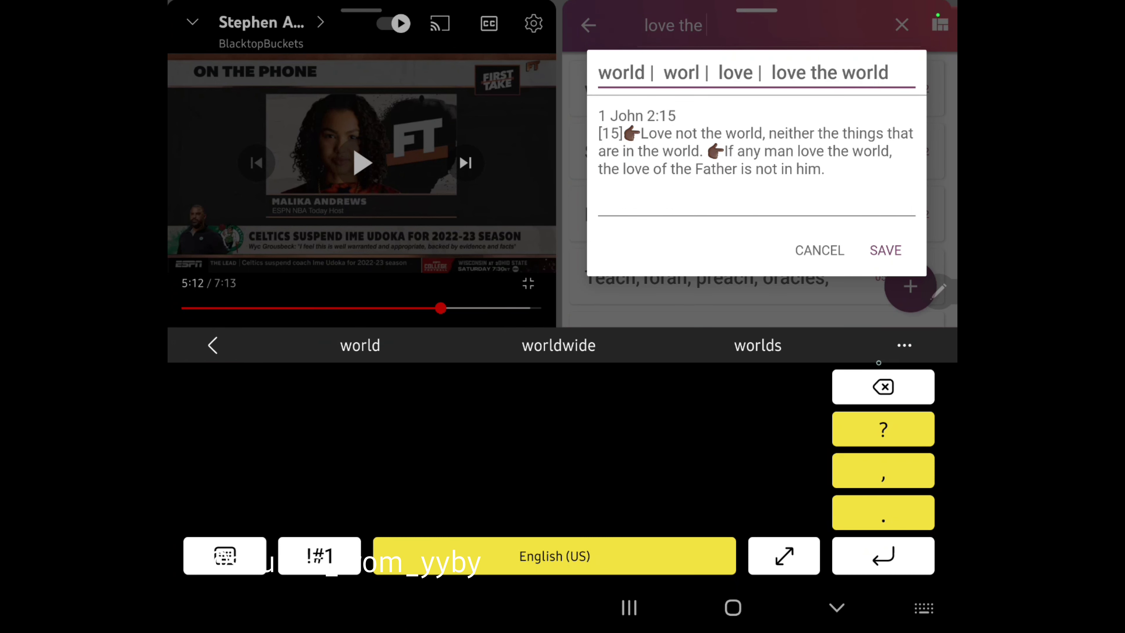